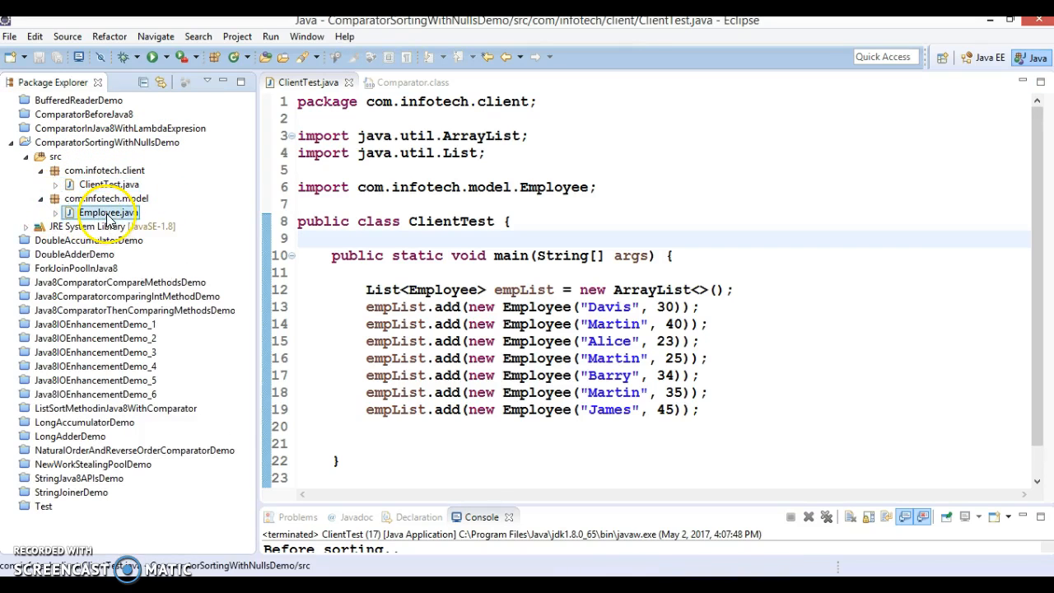
# Open Employee.java to view its name and age fields, constructor, getters and toString
pyautogui.doubleClick(99, 212)
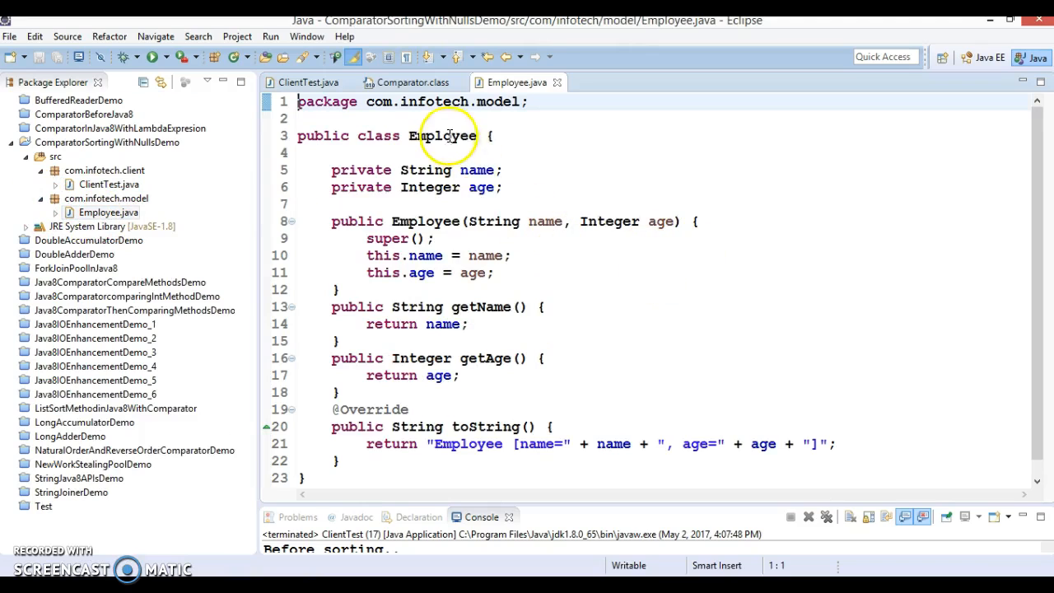
pyautogui.doubleClick(442, 135)
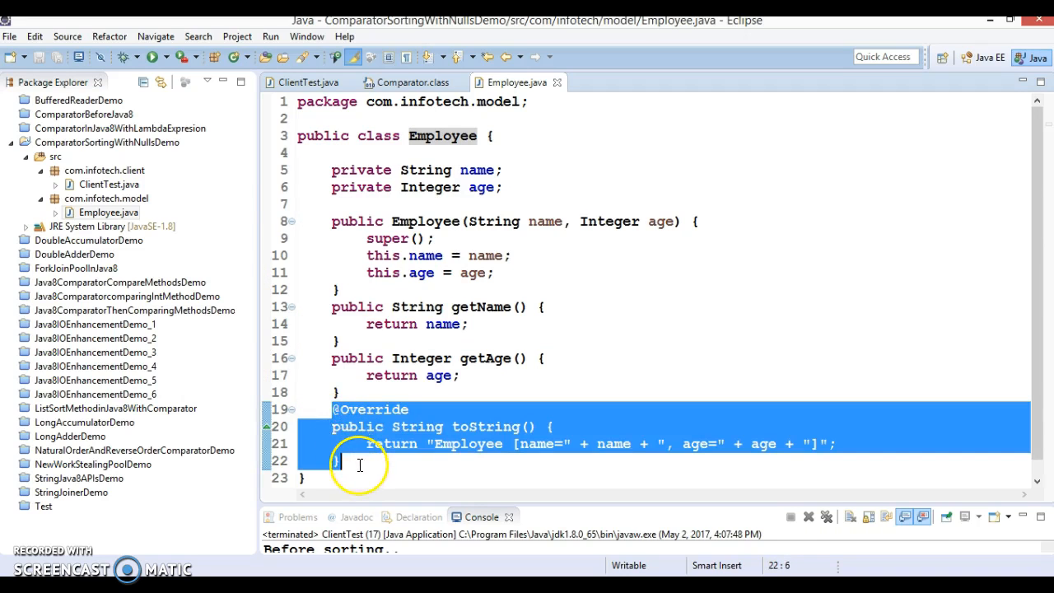
pyautogui.moveTo(610, 291)
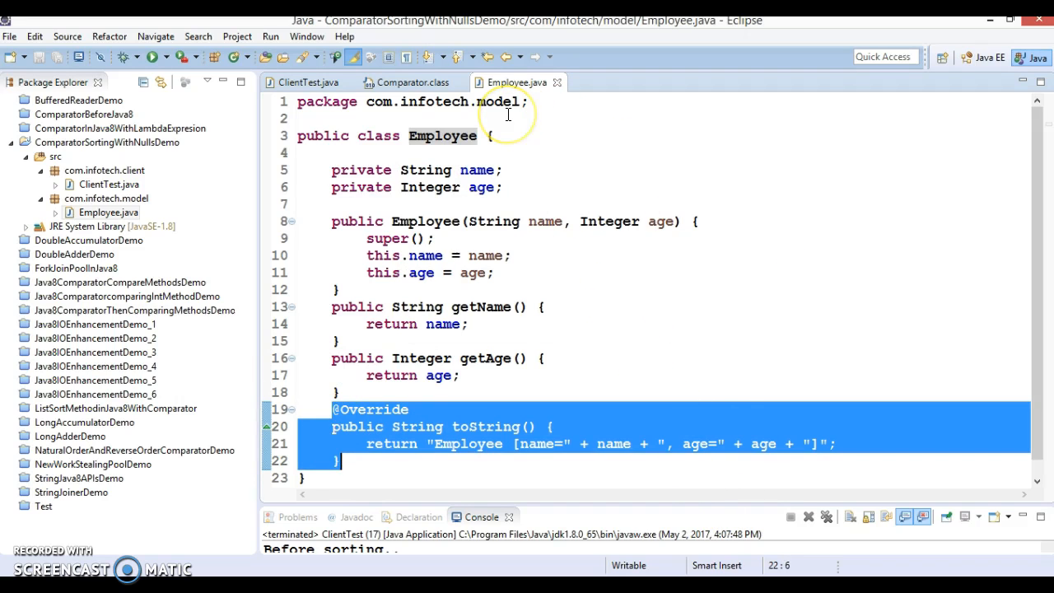
# Switch back to ClientTest.java and duplicate the Martin, 40 employee entry
pyautogui.click(313, 82)
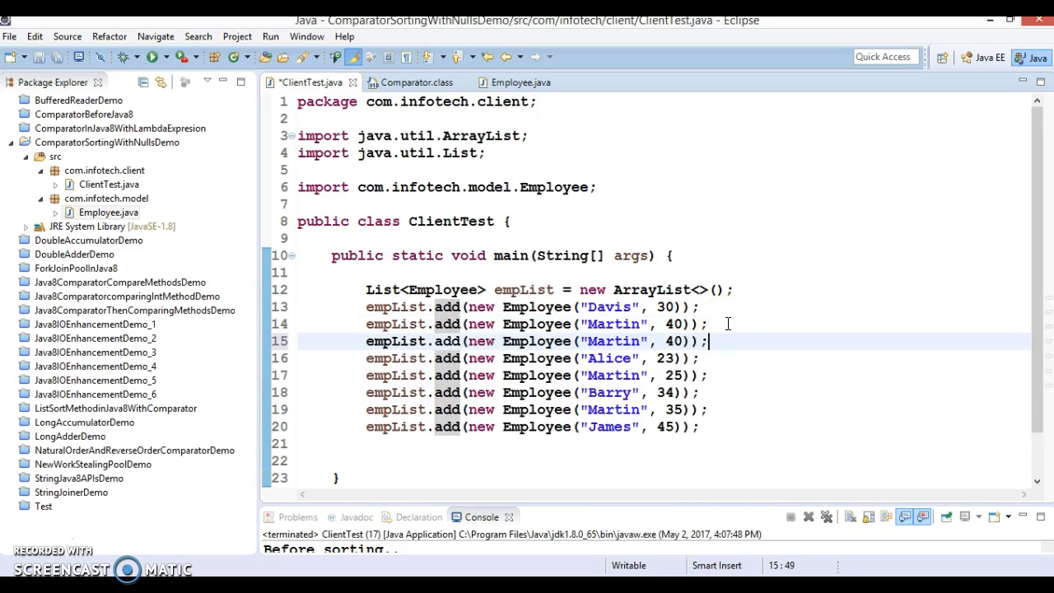
# Rename the second Martin, 40 entry to null and add two null-named age-34 copies of Barry
pyautogui.doubleClick(614, 341)
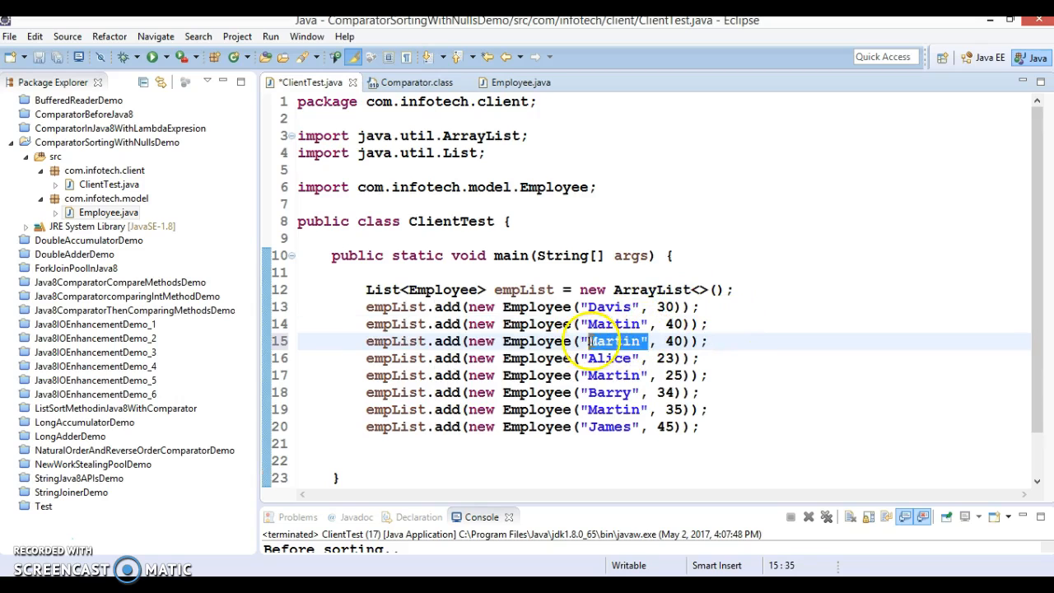
pyautogui.write('null')
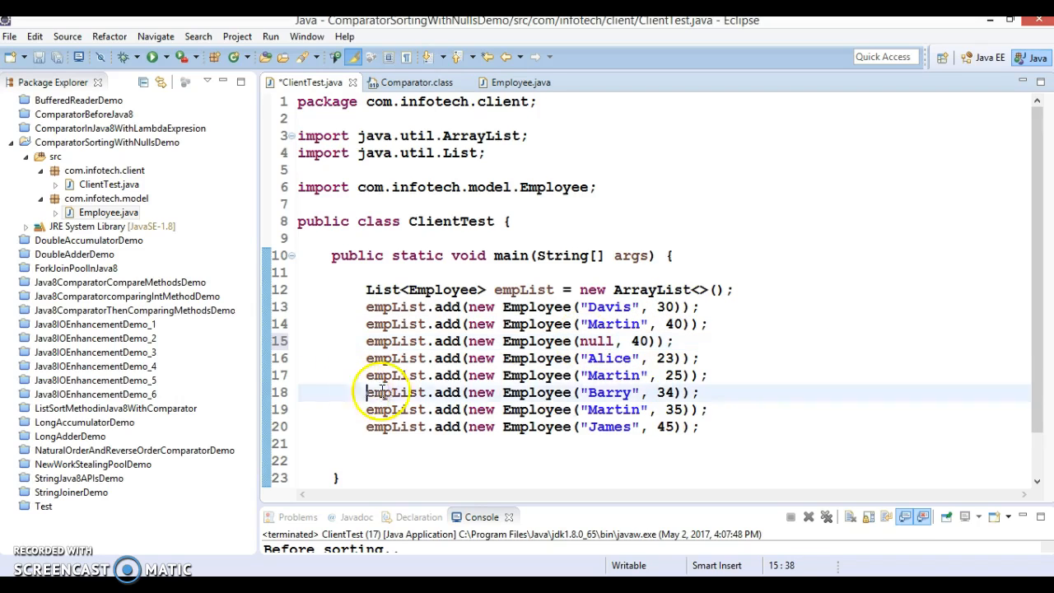
pyautogui.click(713, 392)
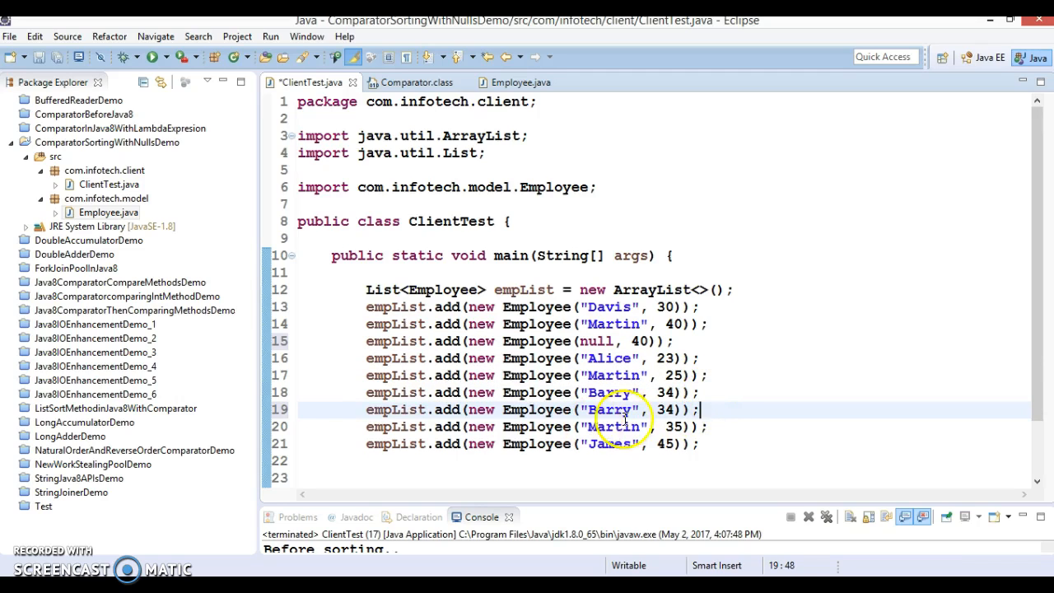
pyautogui.doubleClick(611, 409)
pyautogui.write('null')
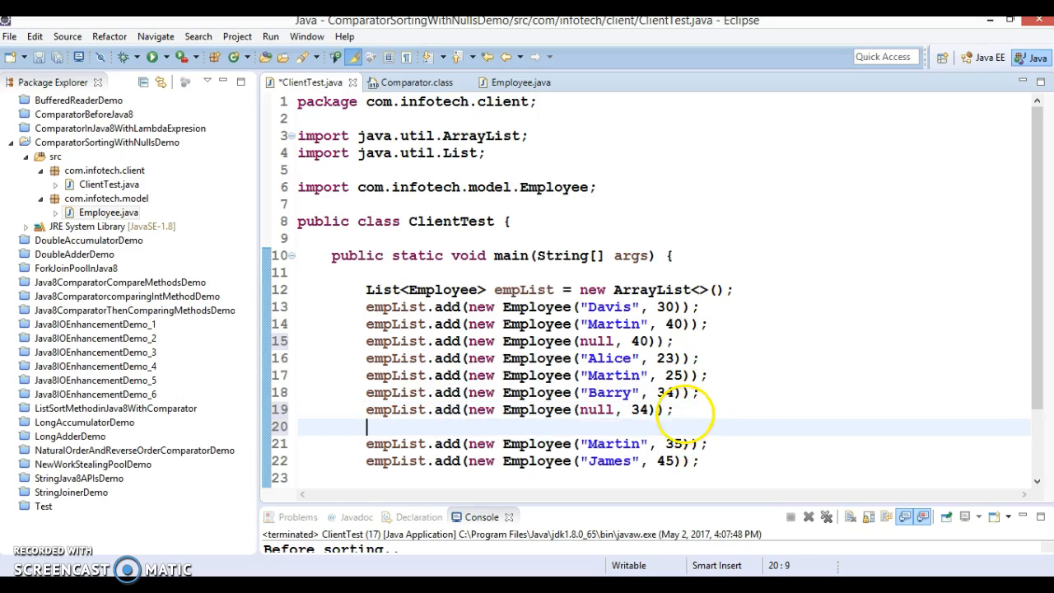
pyautogui.write('empList.add(new Employee("Barry", 34));')
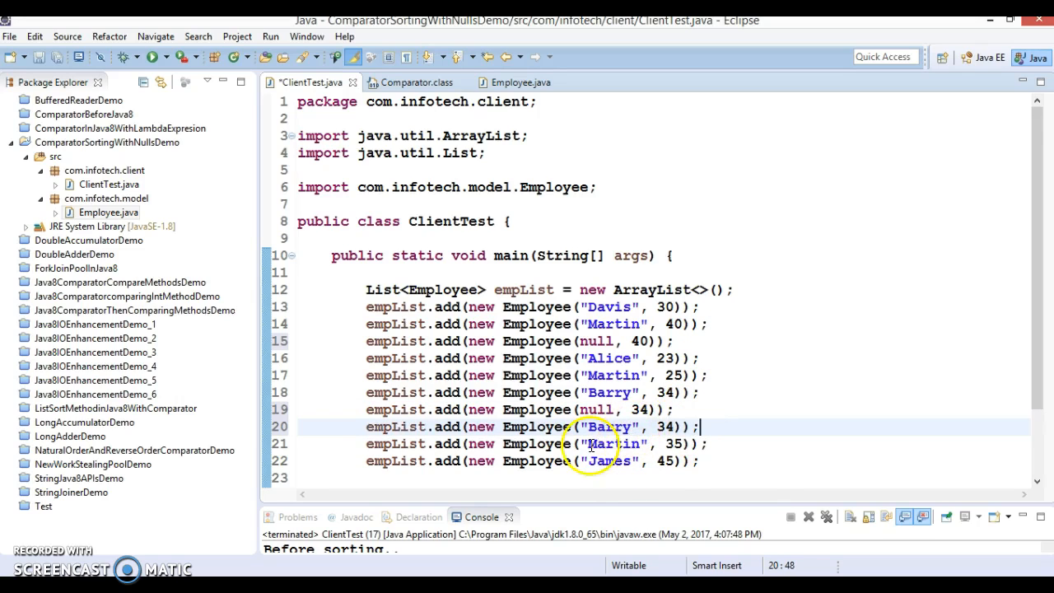
pyautogui.tripleClick(536, 426)
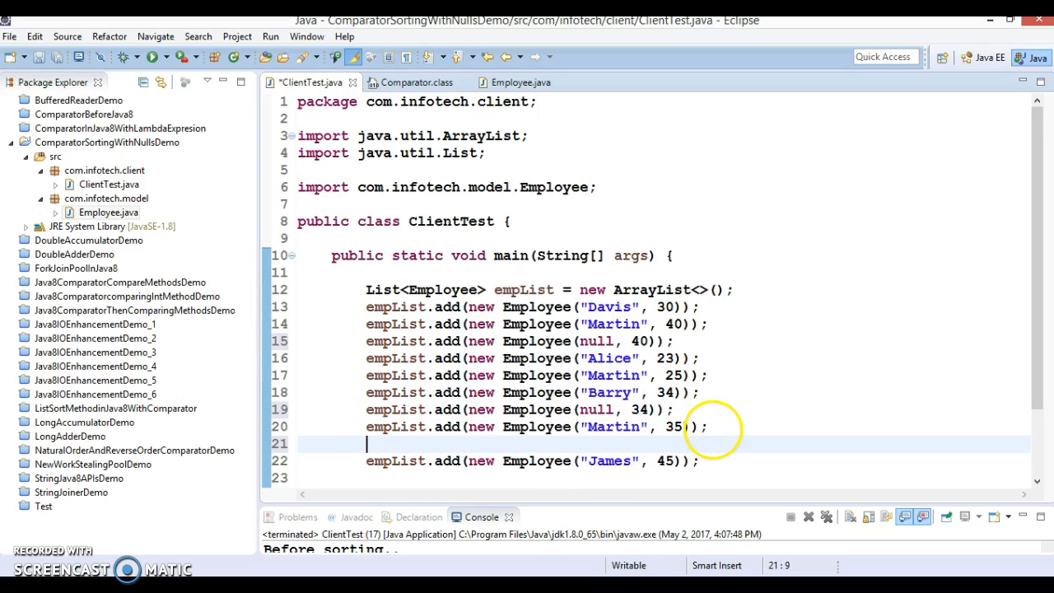
pyautogui.write('empList.add(new Employee("Barry", 34));')
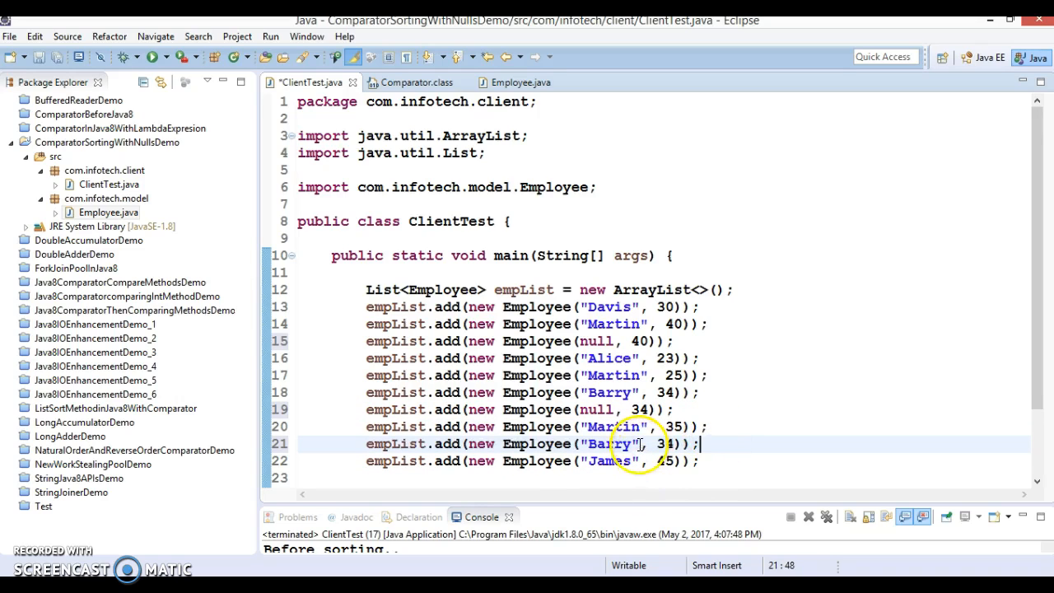
pyautogui.doubleClick(609, 443)
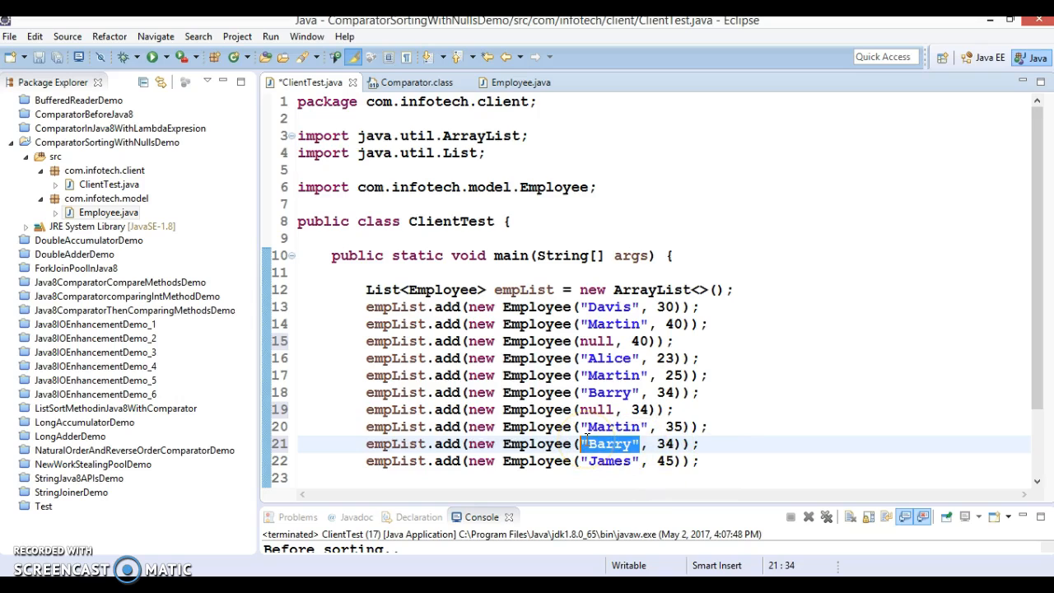
pyautogui.write('null')
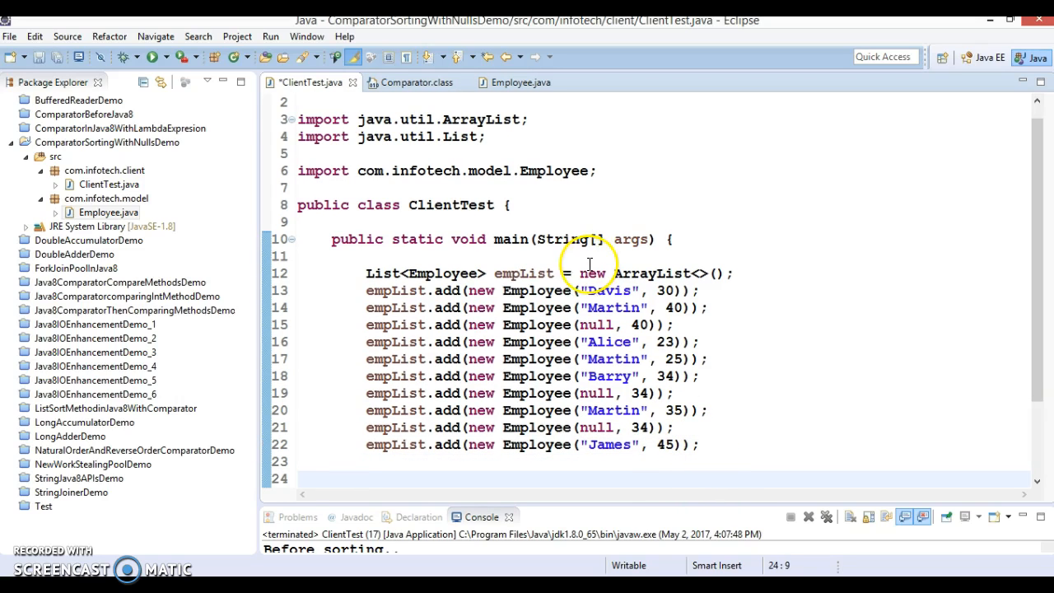
pyautogui.doubleClick(525, 274)
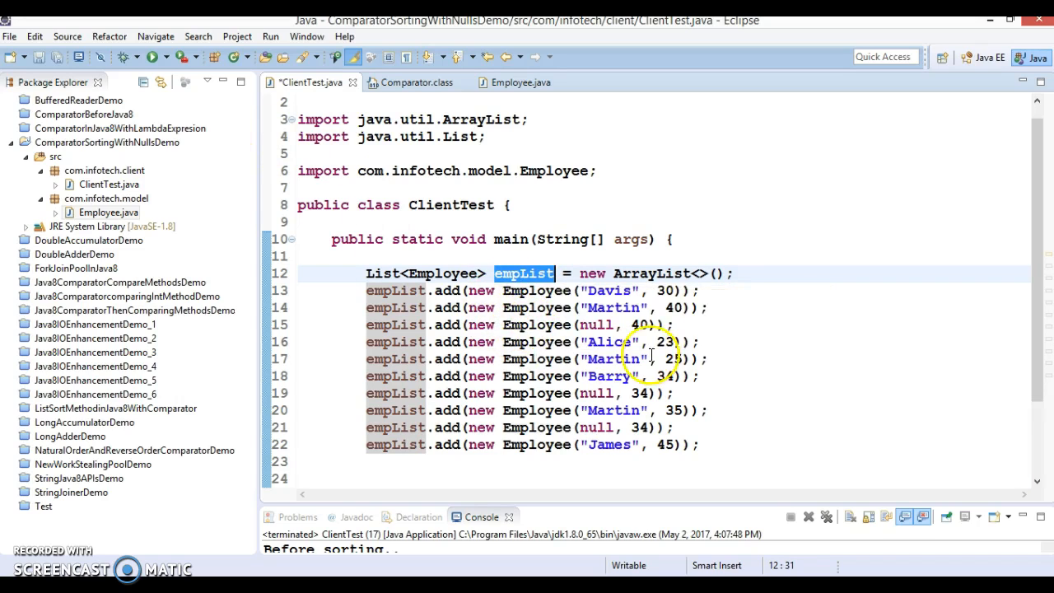
pyautogui.moveTo(753, 373)
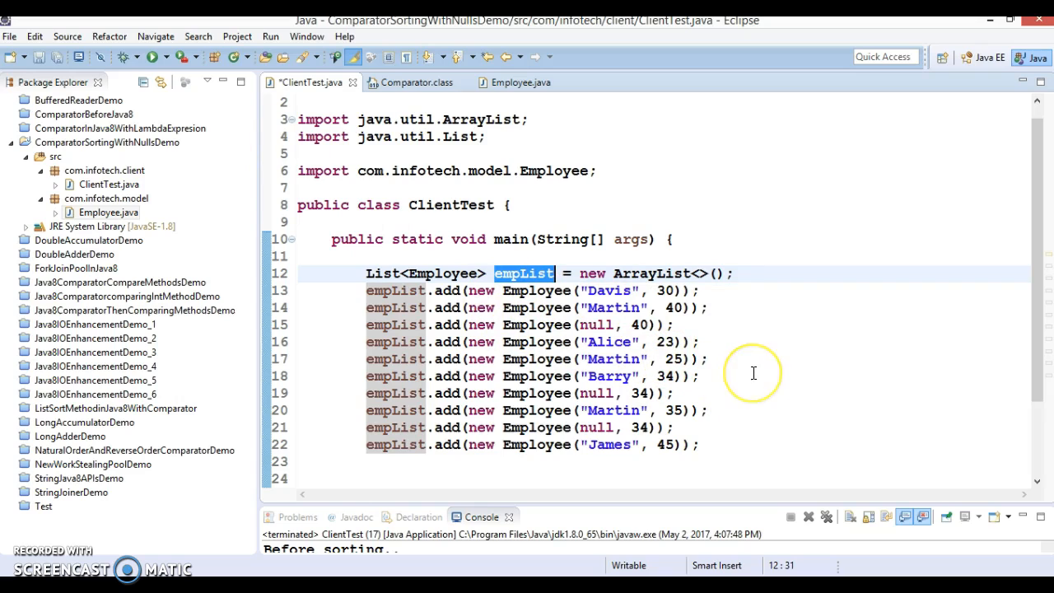
pyautogui.moveTo(691, 367)
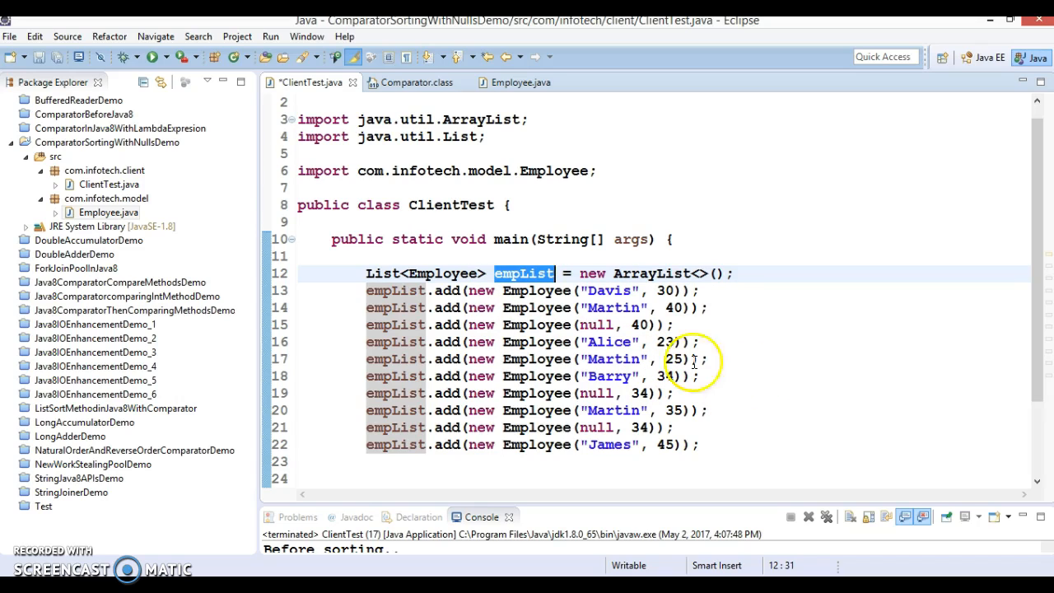
pyautogui.moveTo(751, 360)
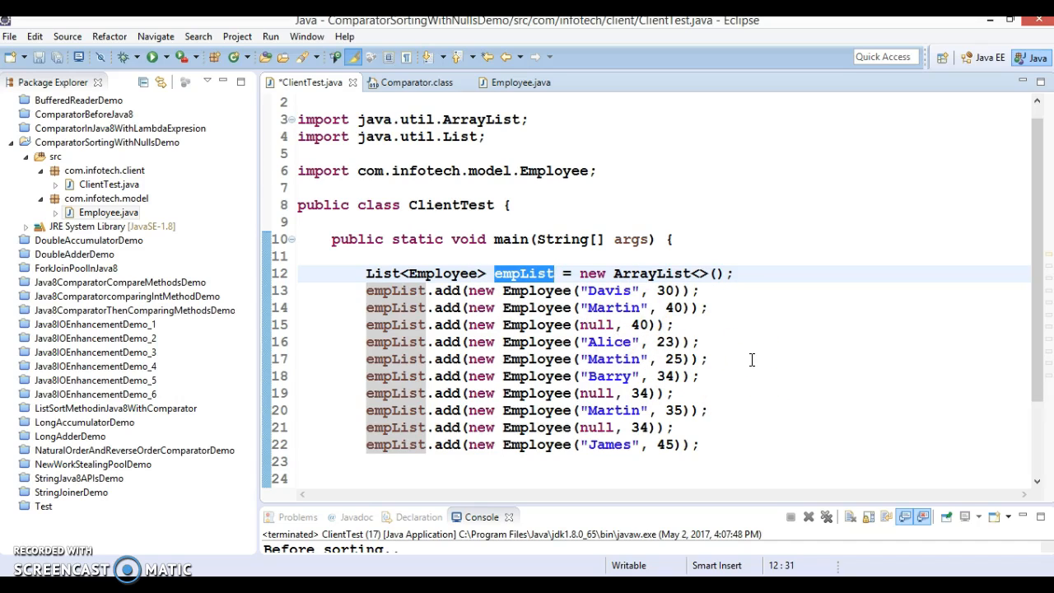
pyautogui.moveTo(781, 353)
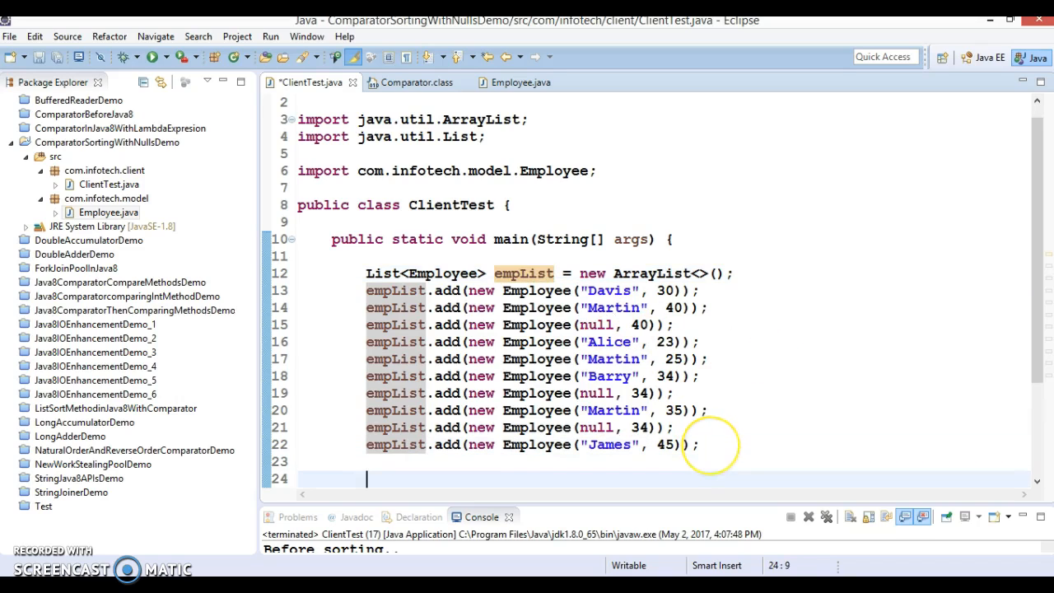
# Start a Comparator.comparing call using Employee::getName as the key extractor
pyautogui.write('c')
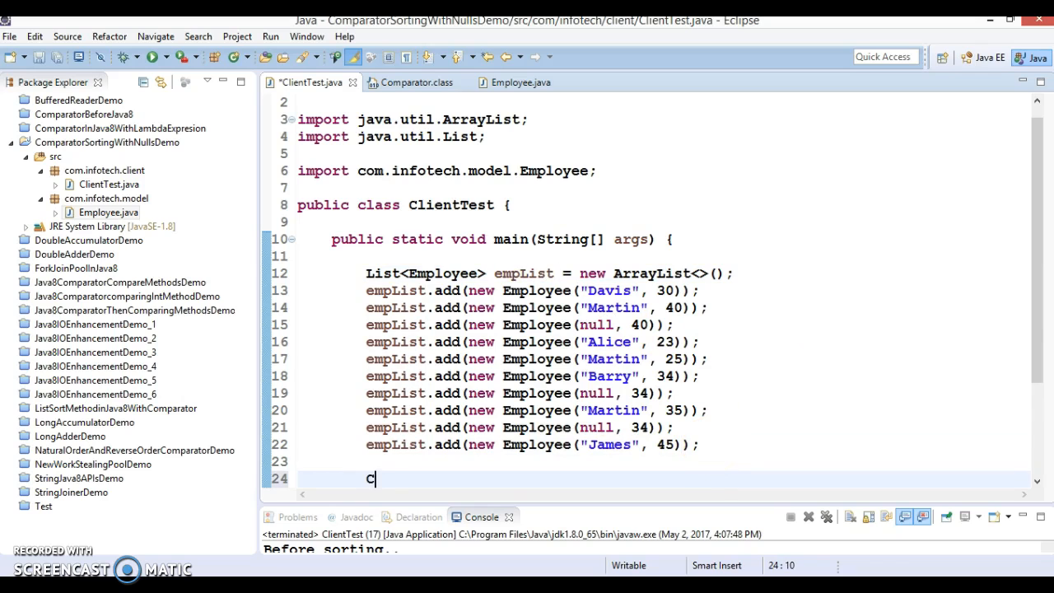
pyautogui.write('omapa')
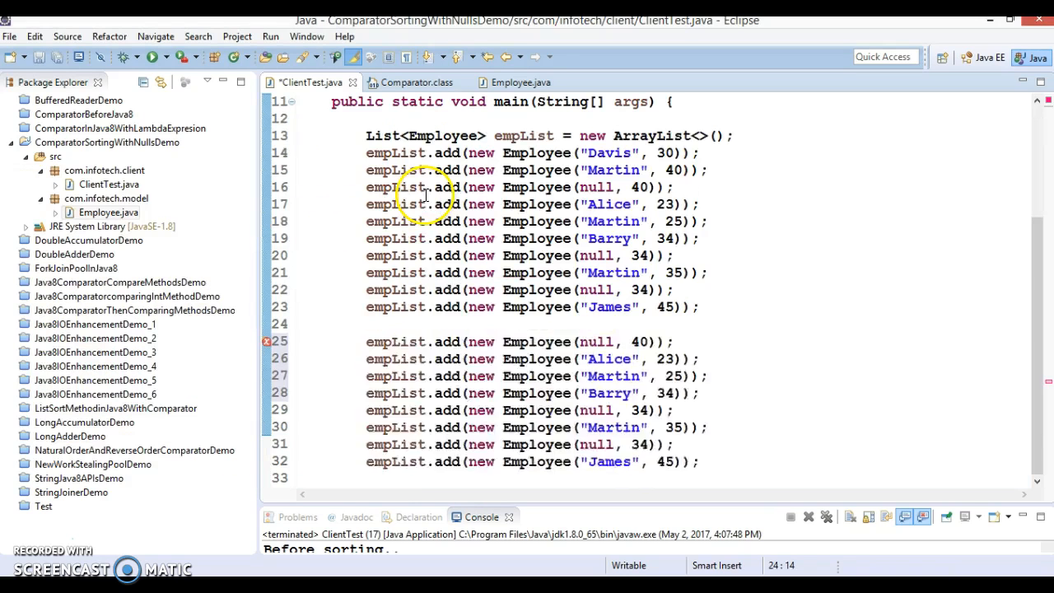
pyautogui.write('Comparator')
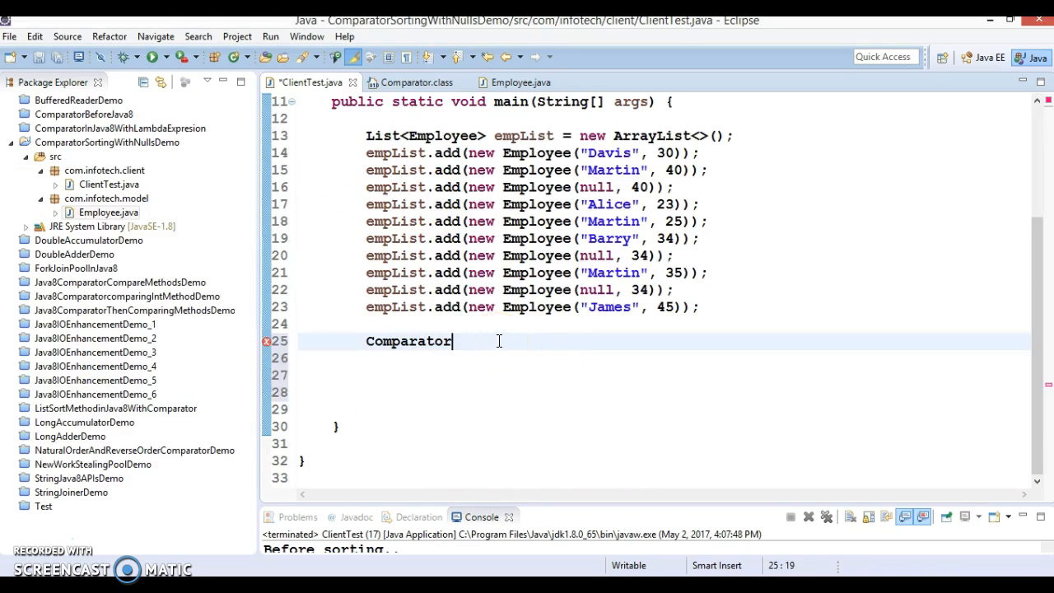
pyautogui.write('.co')
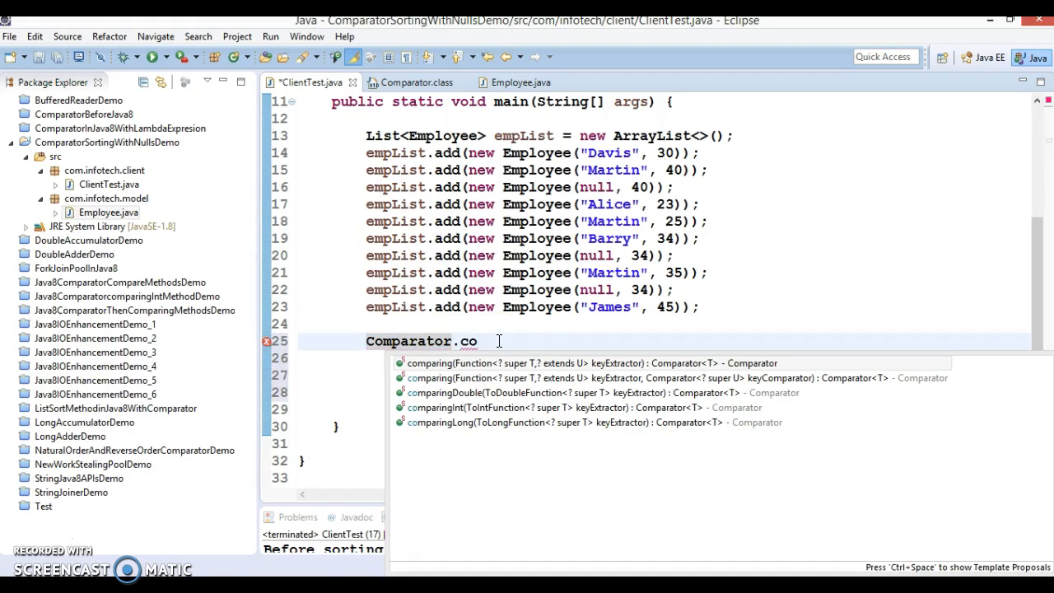
pyautogui.moveTo(563, 387)
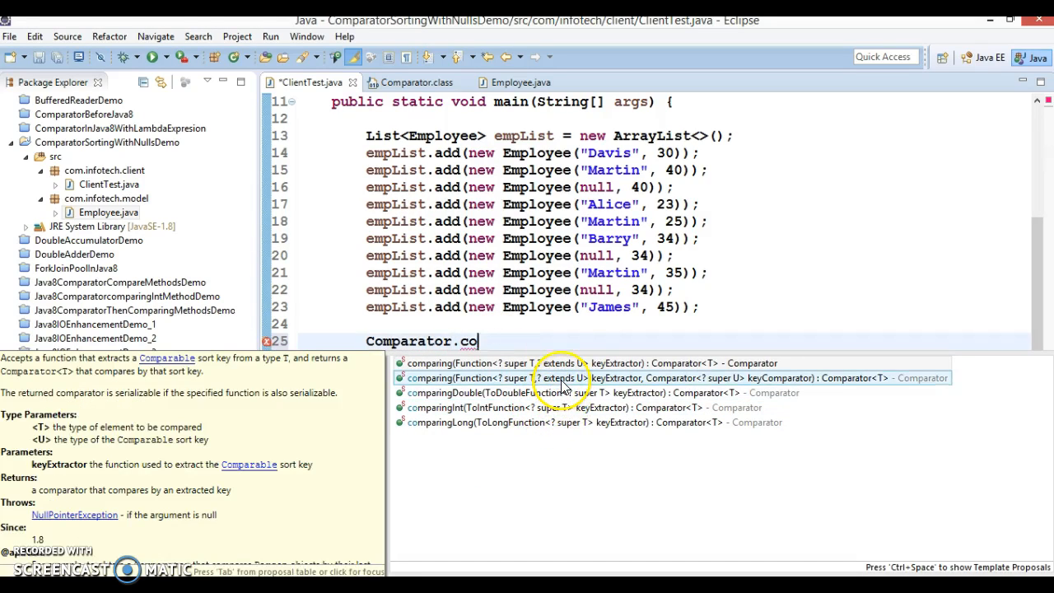
pyautogui.click(564, 378)
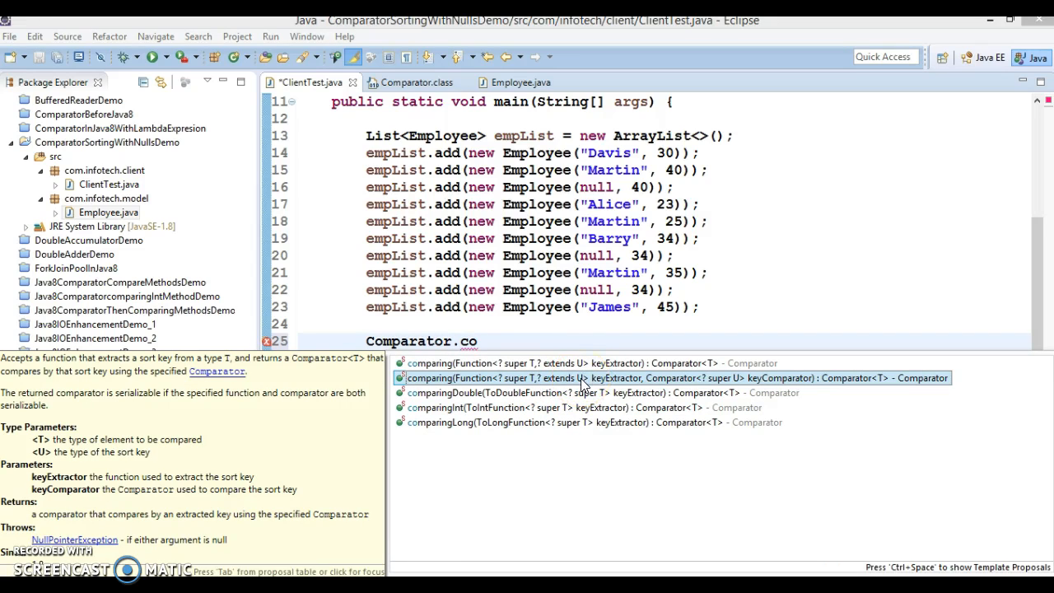
pyautogui.click(583, 378)
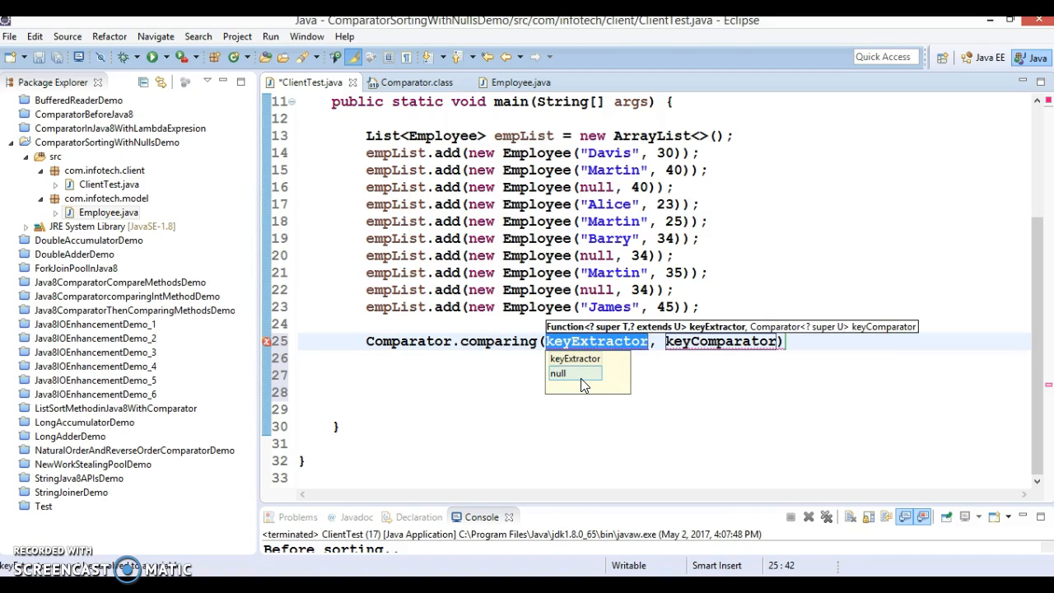
pyautogui.write('Emp')
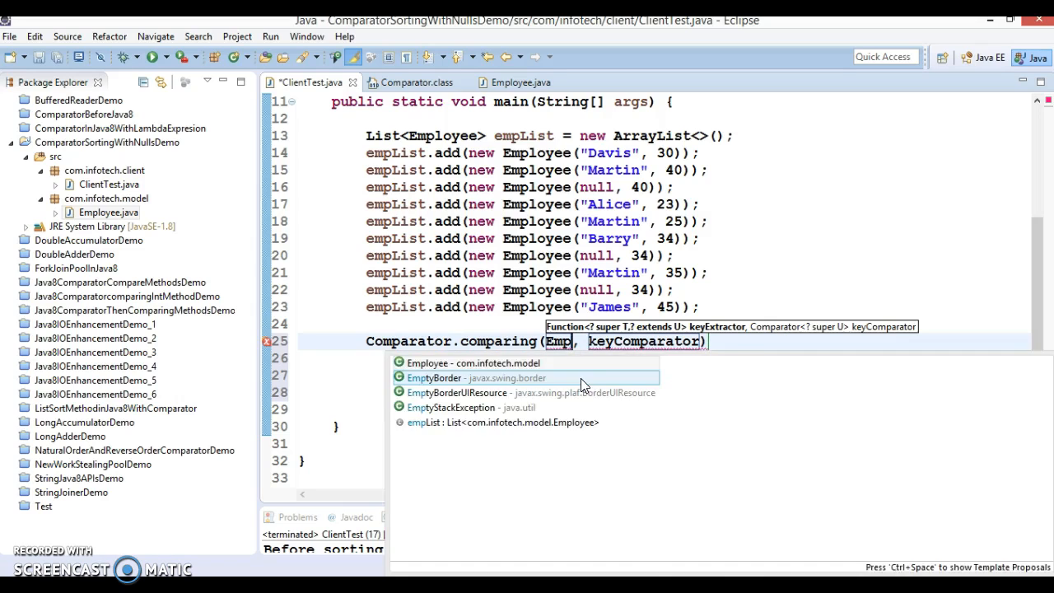
pyautogui.click(427, 363)
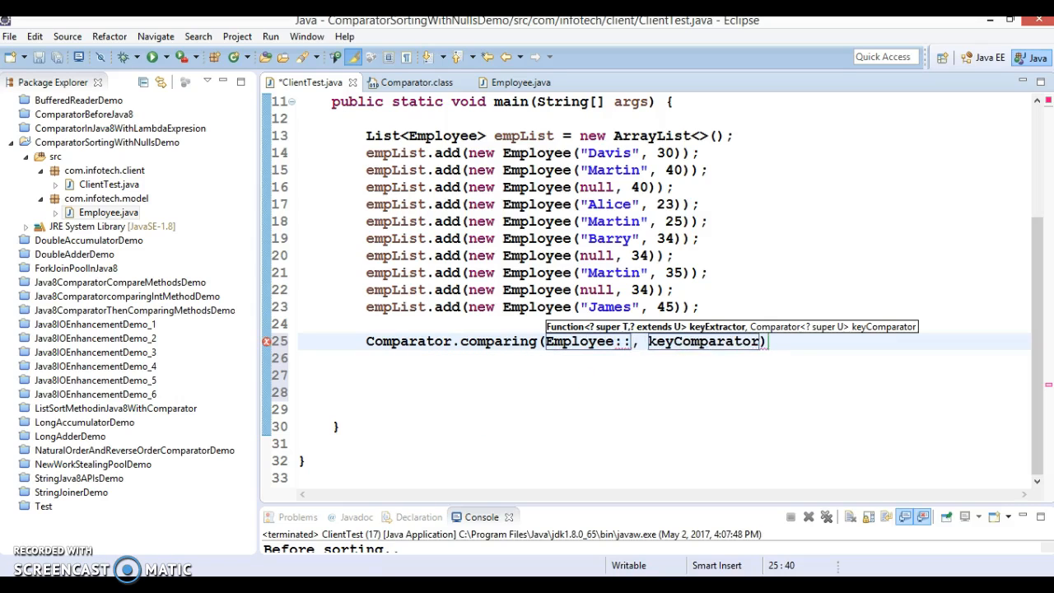
pyautogui.write('getName')
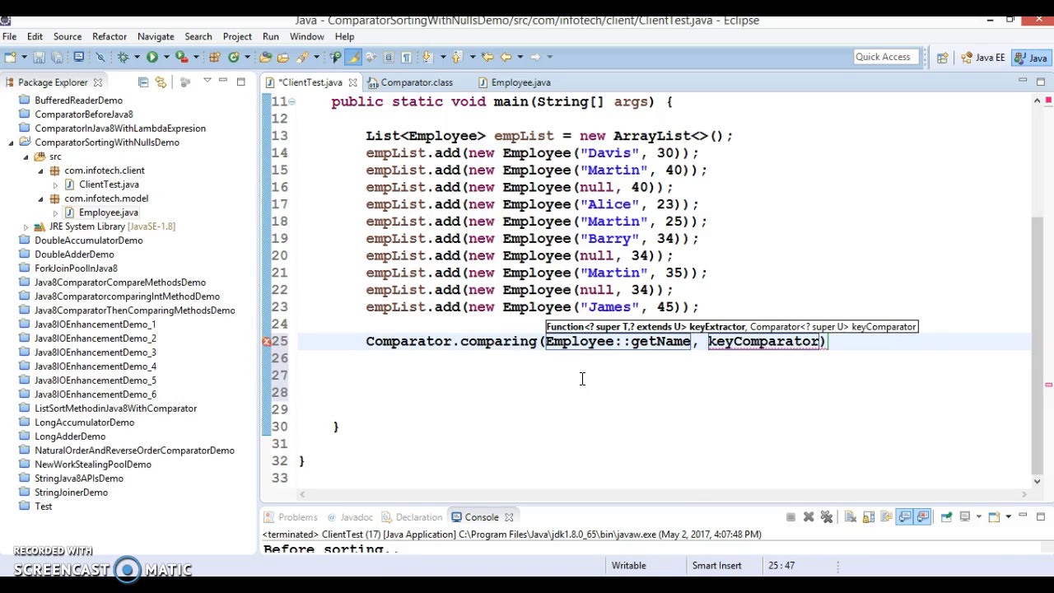
pyautogui.moveTo(778, 341)
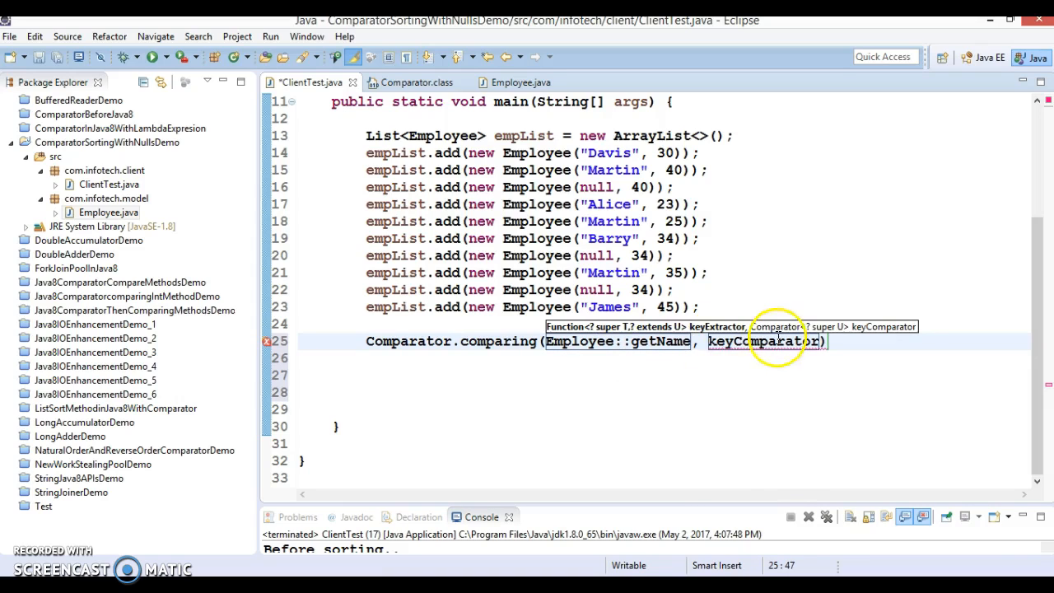
# Replace the keyComparator argument with Comparator.nullsFirst(String::compareTo)
pyautogui.doubleClick(407, 341)
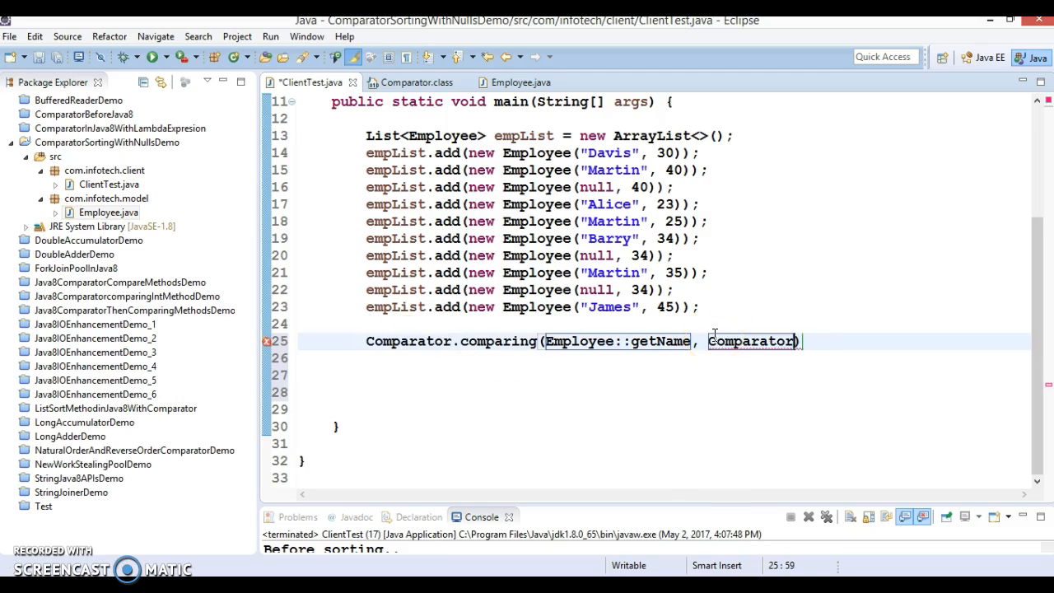
pyautogui.write('.')
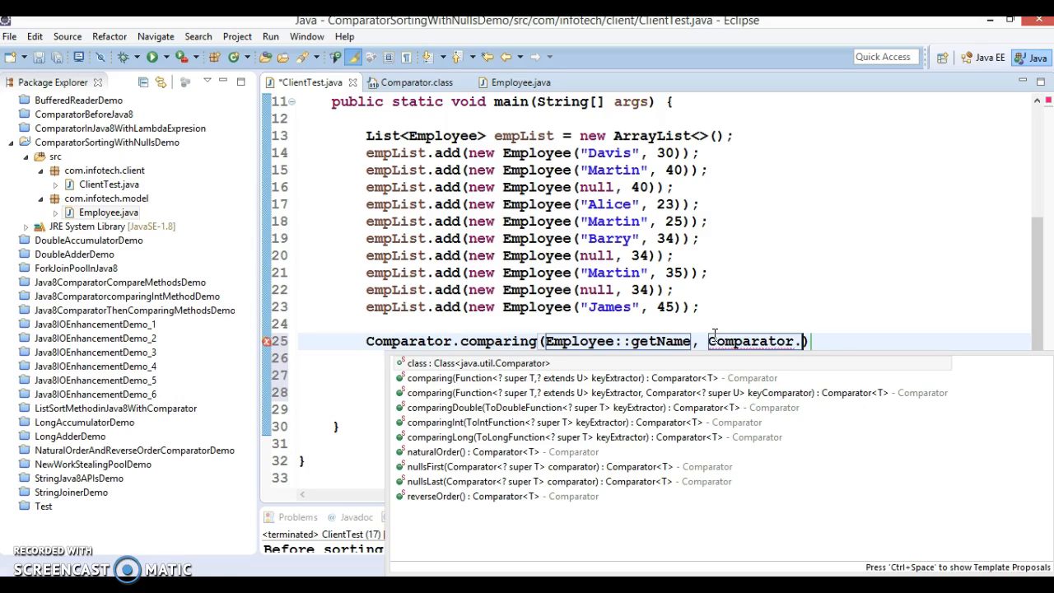
pyautogui.click(465, 466)
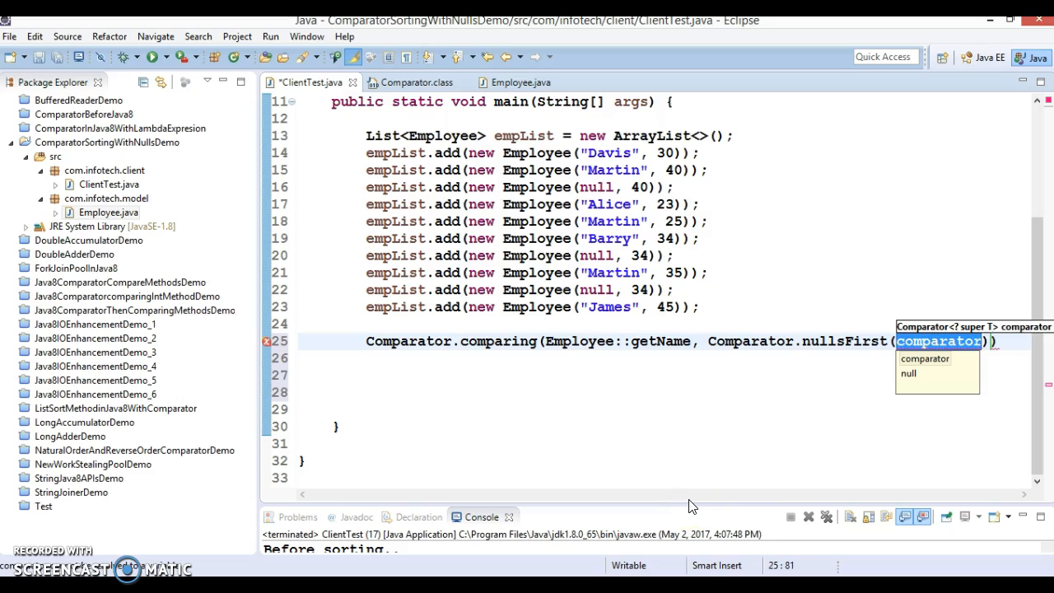
pyautogui.moveTo(866, 475)
pyautogui.write('String')
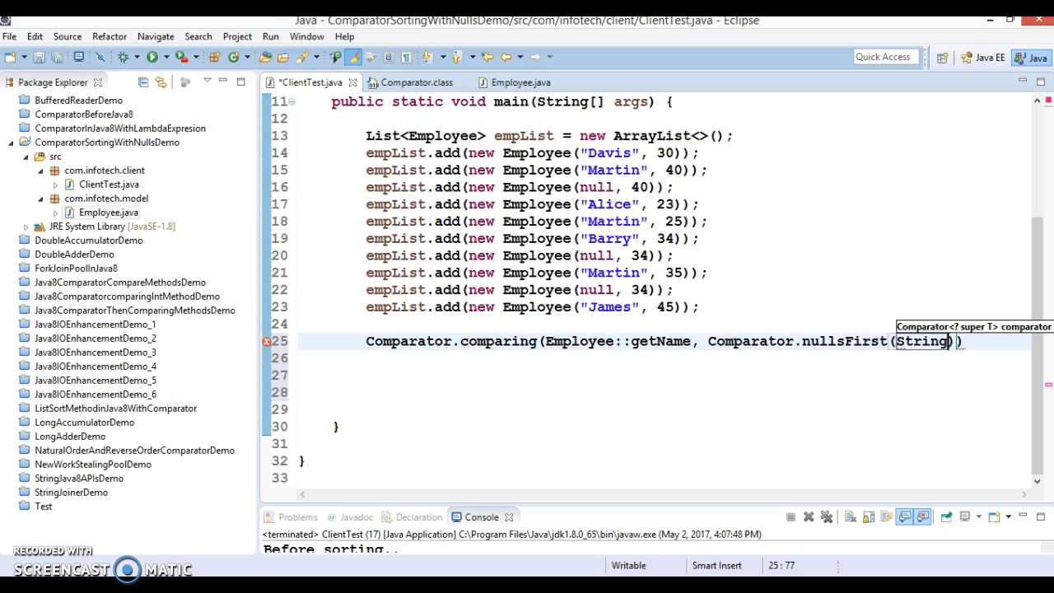
pyautogui.write('::')
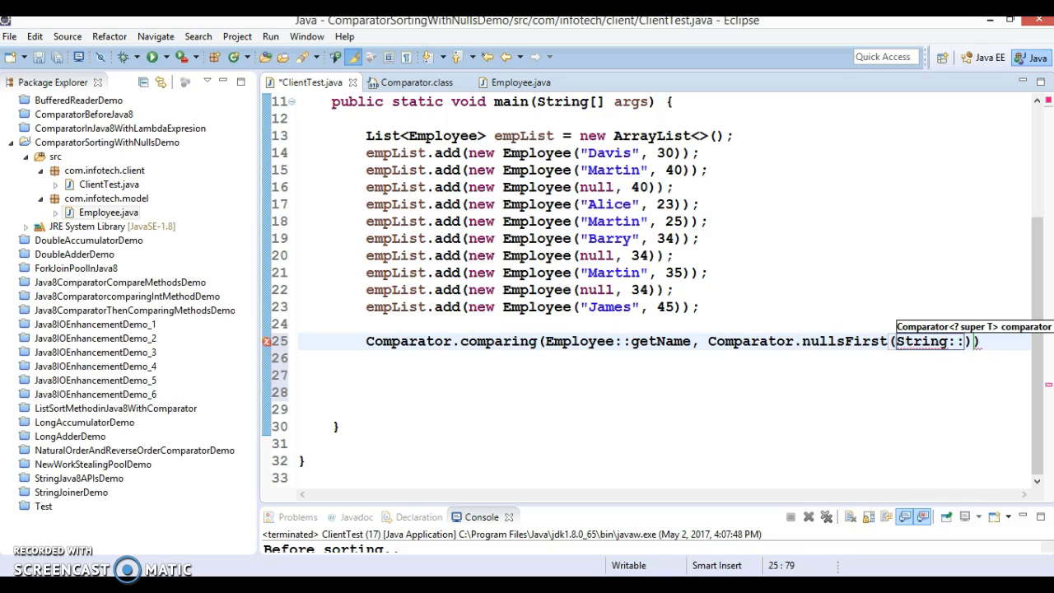
pyautogui.write('compareTo')
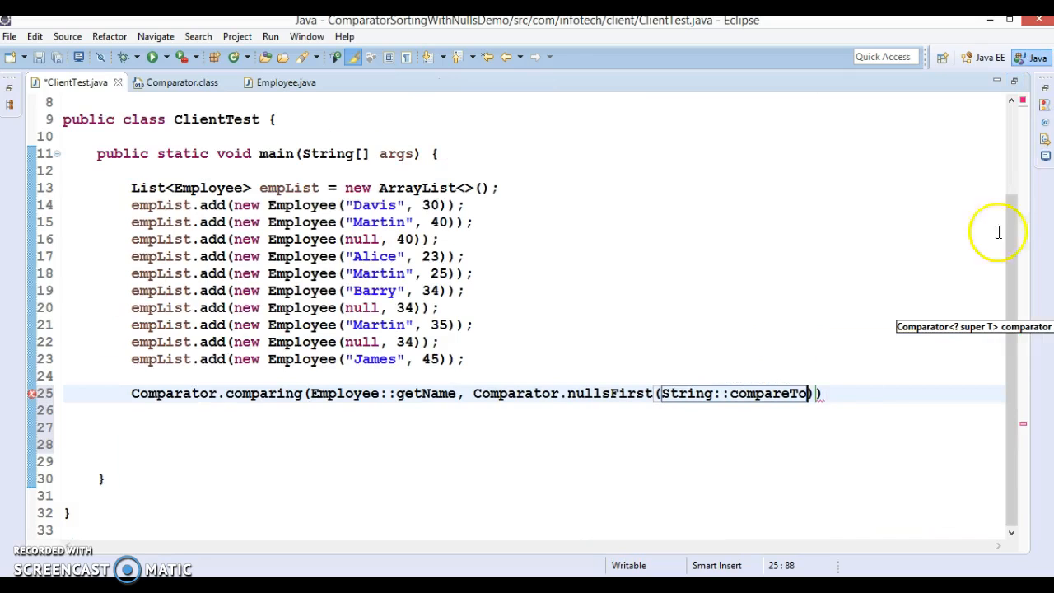
pyautogui.write(');')
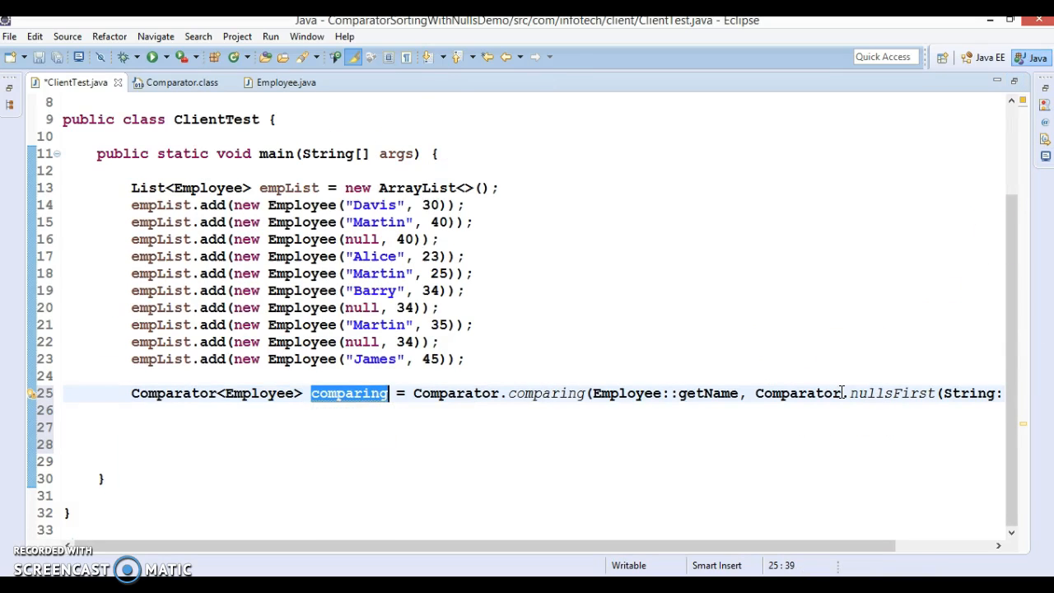
# Name the comparator variable comp and sort empList with it
pyautogui.write('comp')
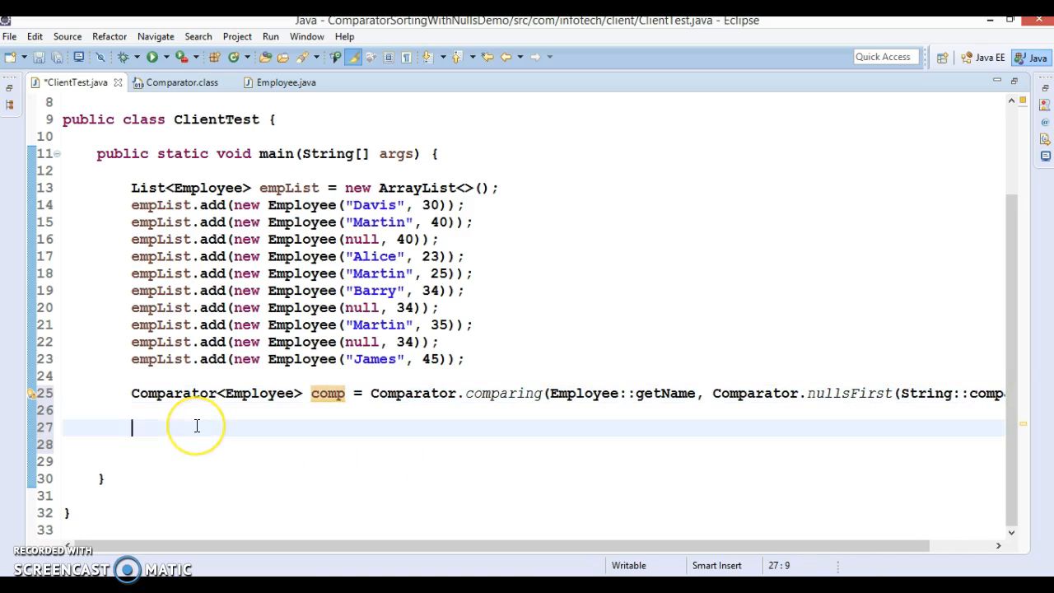
pyautogui.moveTo(235, 159)
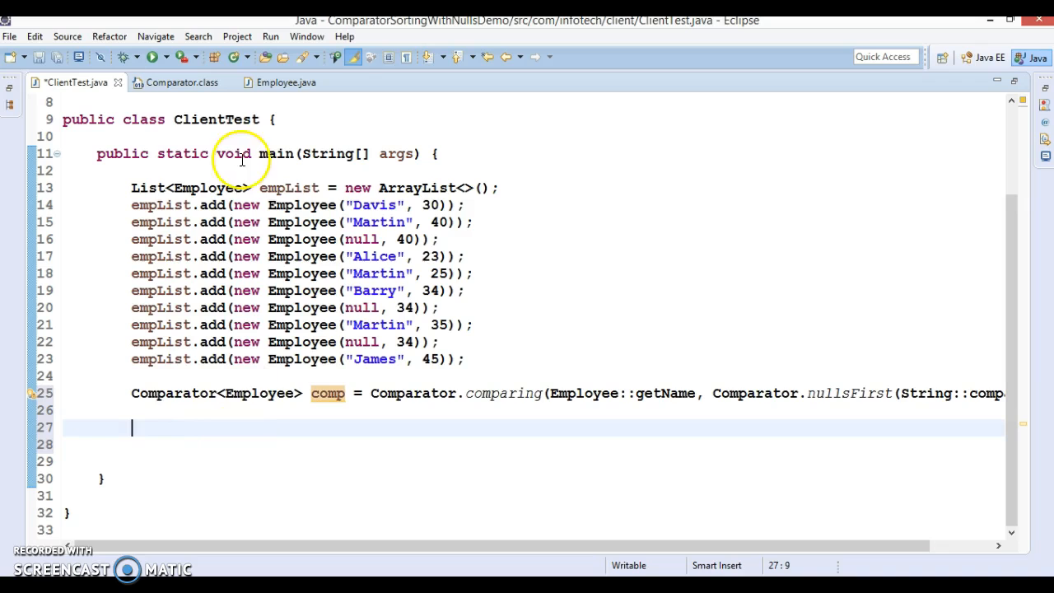
pyautogui.doubleClick(289, 187)
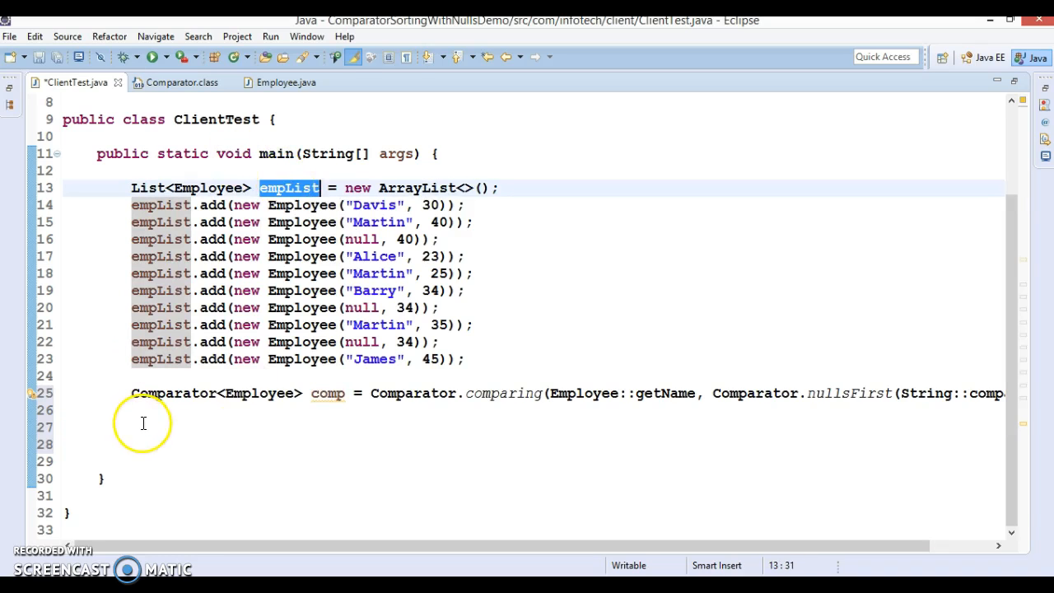
pyautogui.write('empList.')
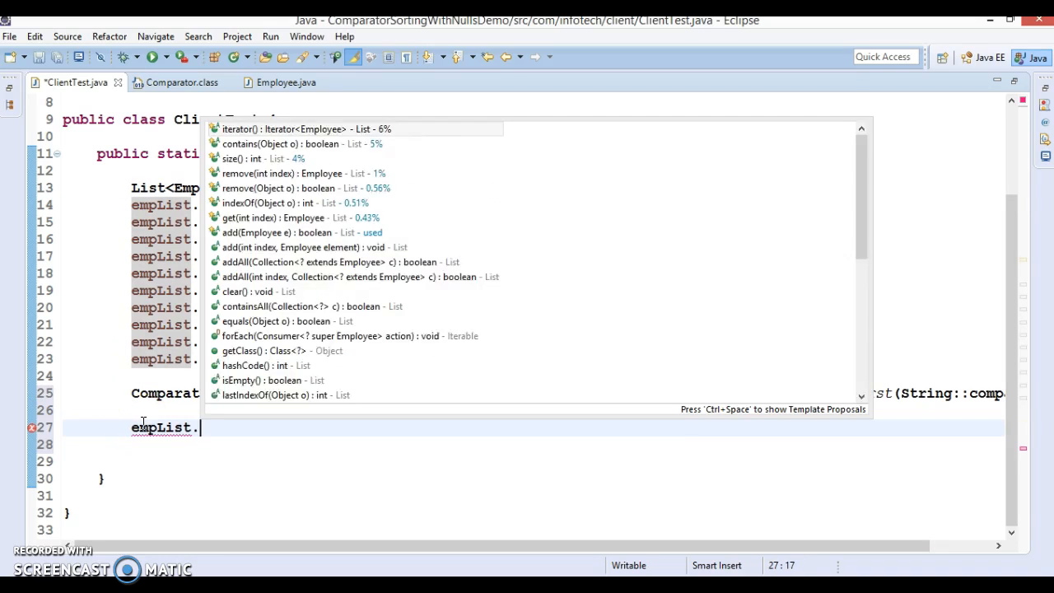
pyautogui.write('srt')
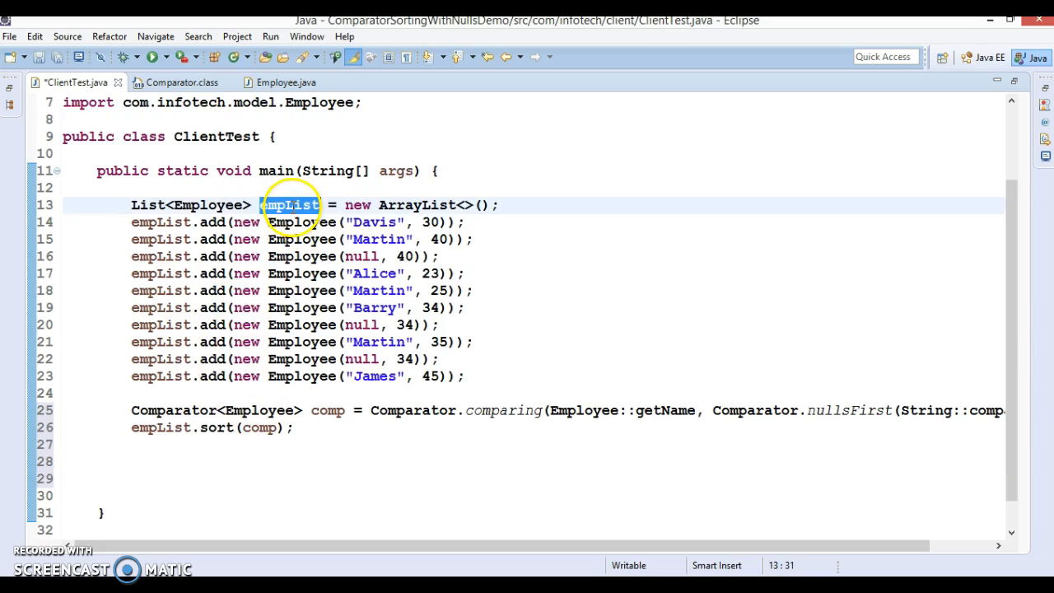
# Print each employee with empList.forEach(System.out::println)
pyautogui.write('empList')
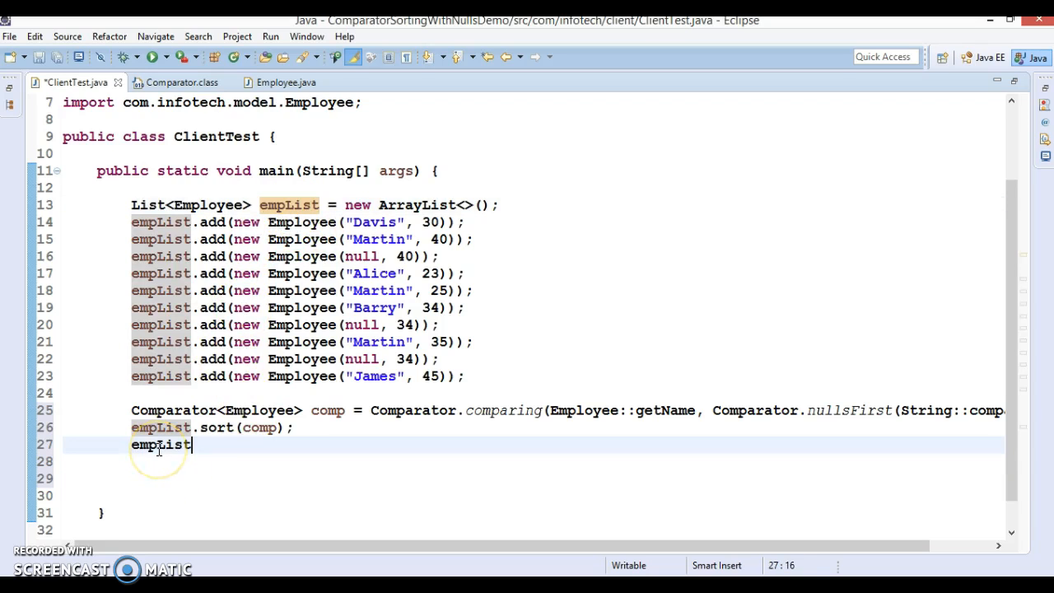
pyautogui.write('.forEach(System);')
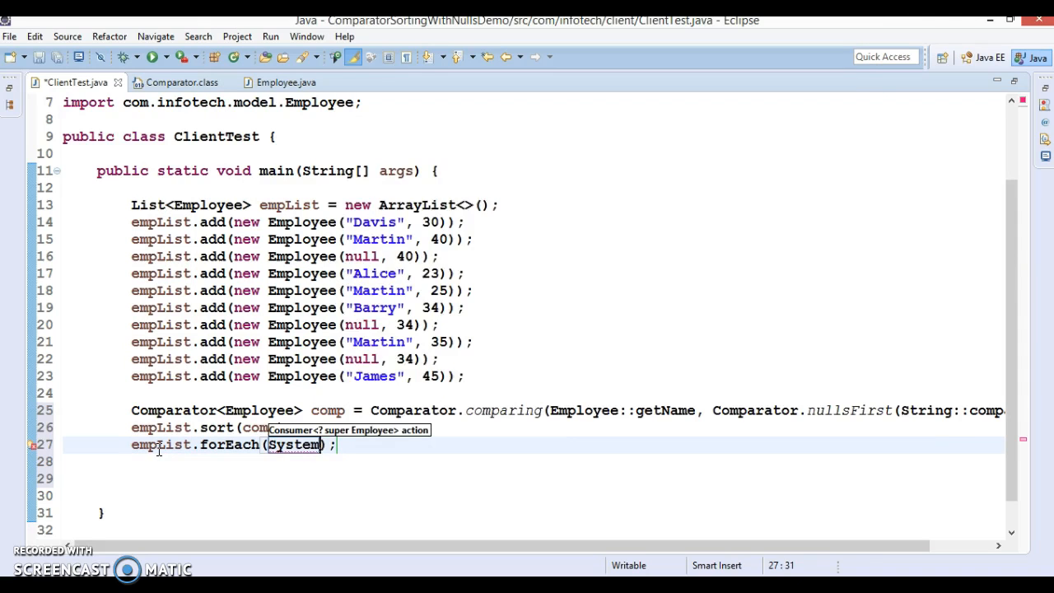
pyautogui.write('.out::pri')
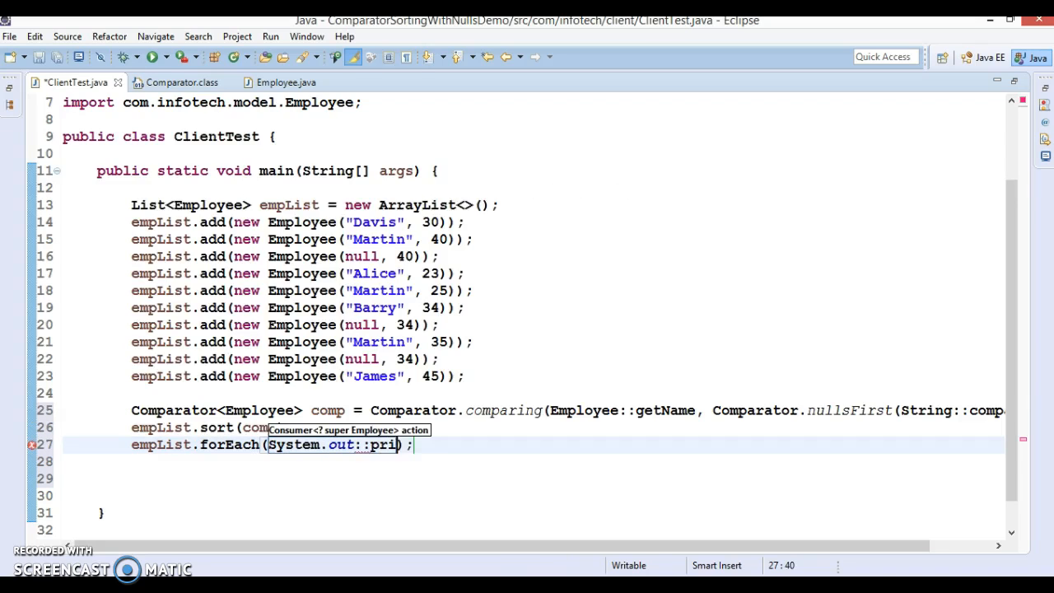
pyautogui.write('ntln')
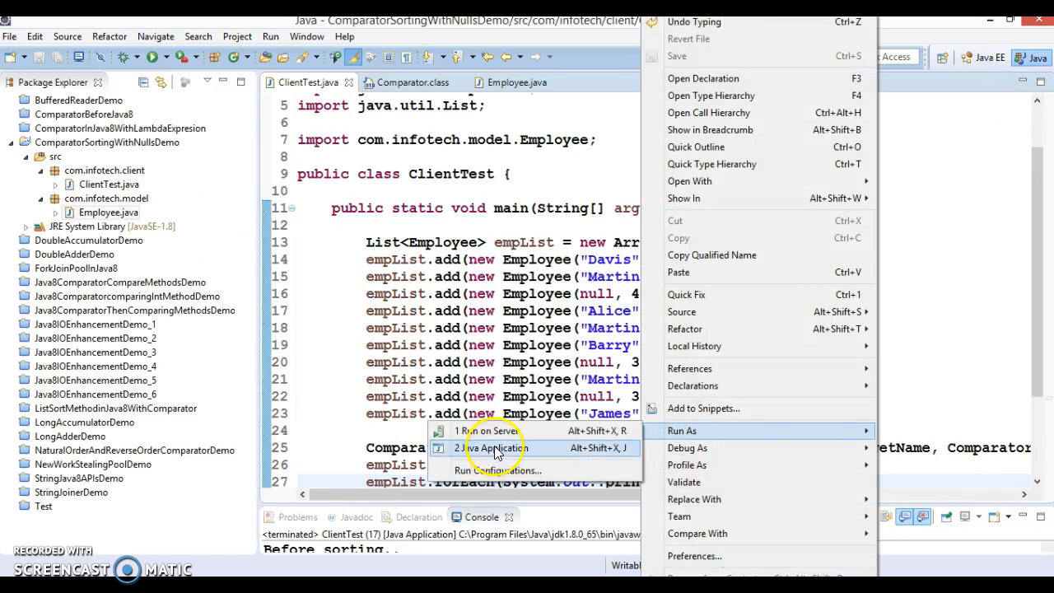
# Run ClientTest as a Java application and inspect the null-first sorted output
pyautogui.click(490, 448)
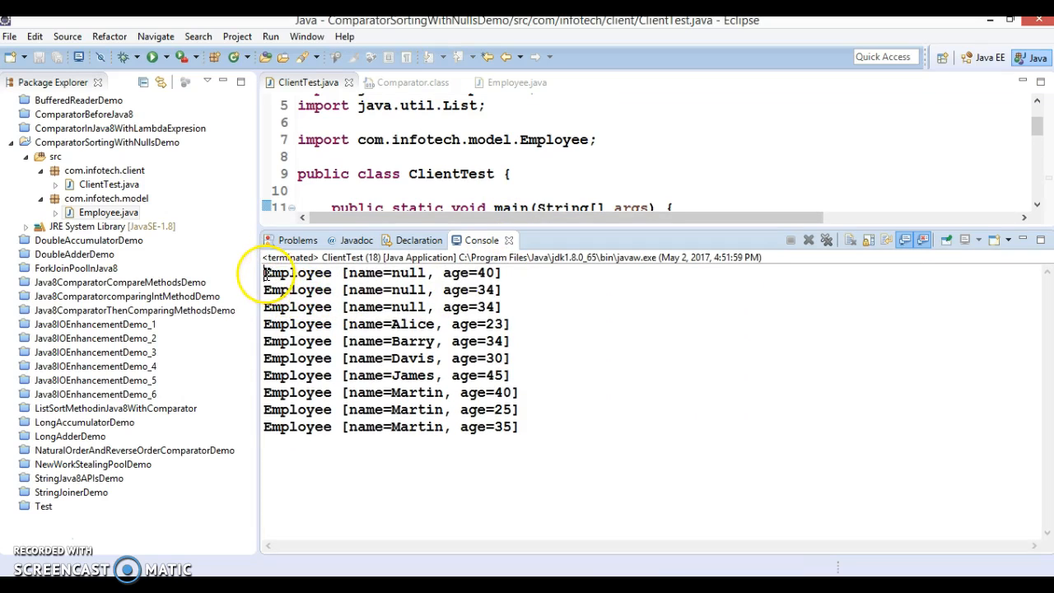
pyautogui.moveTo(263, 273); pyautogui.dragTo(506, 307)
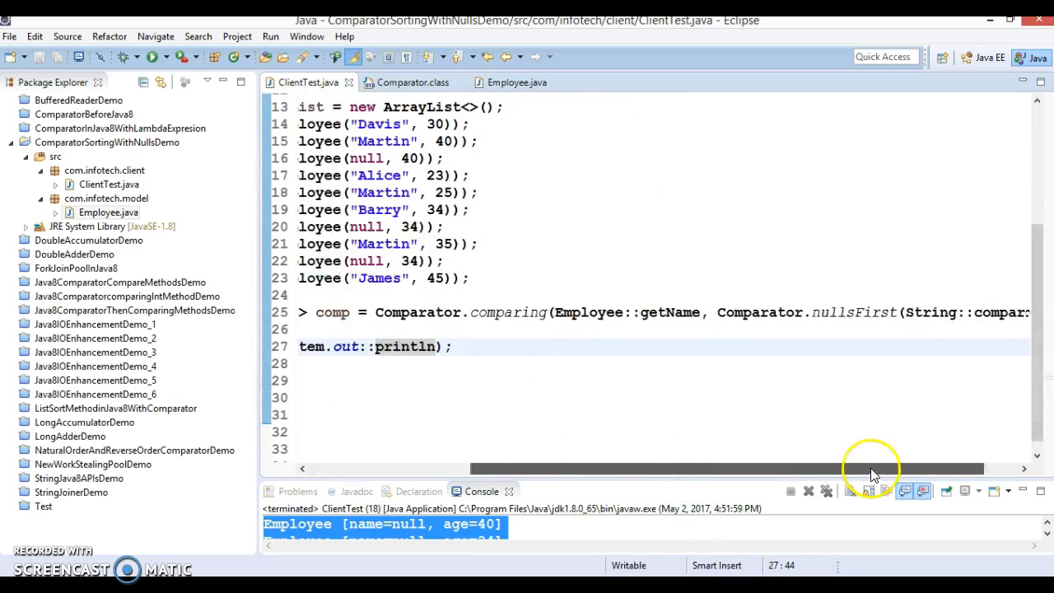
pyautogui.hscroll(3)
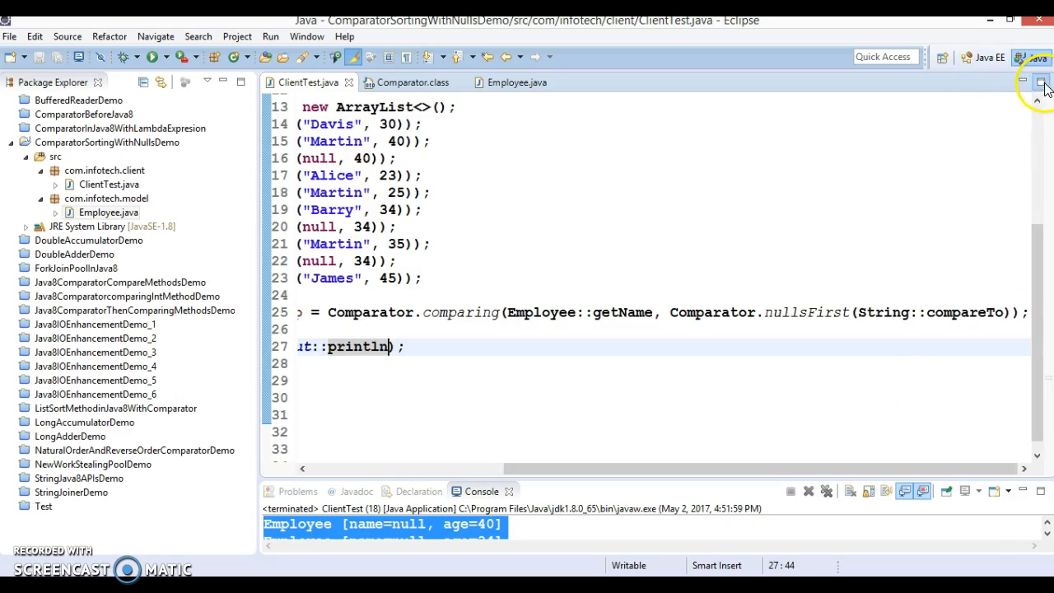
pyautogui.click(1033, 82)
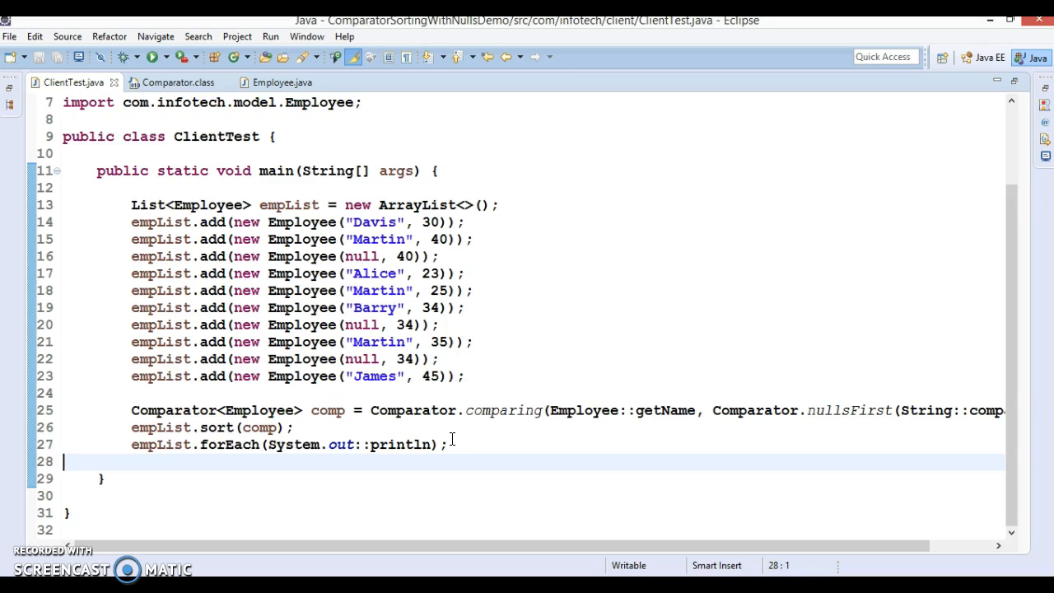
# Duplicate the comparator line, comment out the original, and switch the copy to nullsLast
pyautogui.click(123, 410)
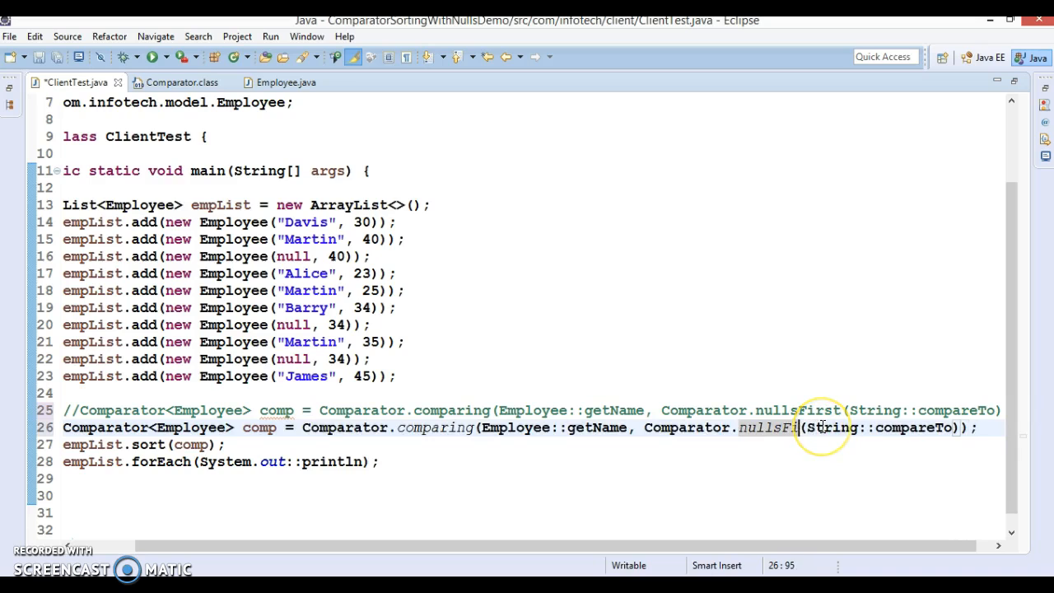
pyautogui.write('nullsLast')
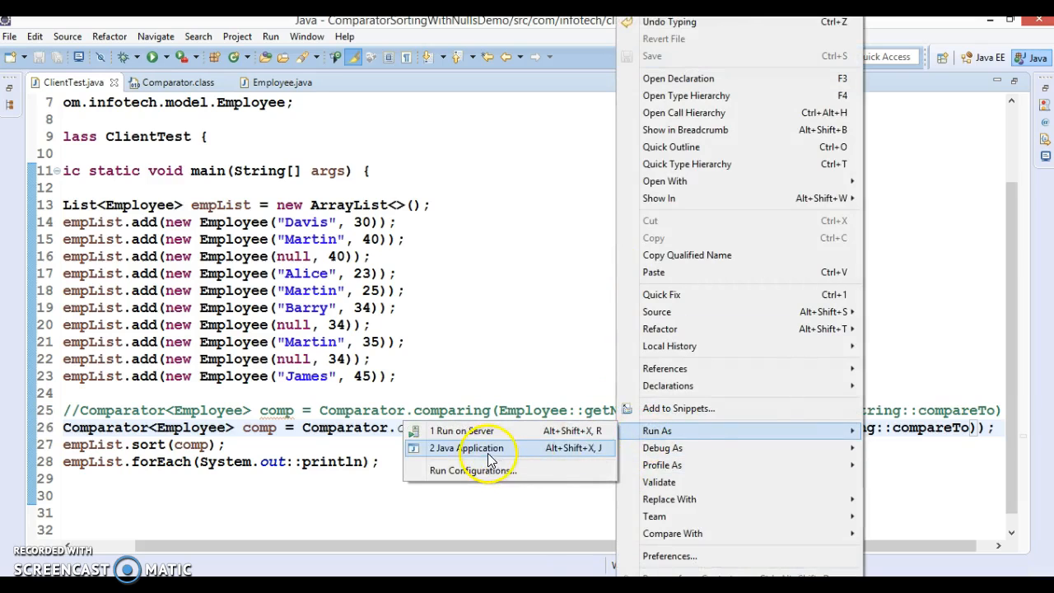
# Run ClientTest as a Java application again using the nullsLast comparator
pyautogui.click(480, 448)
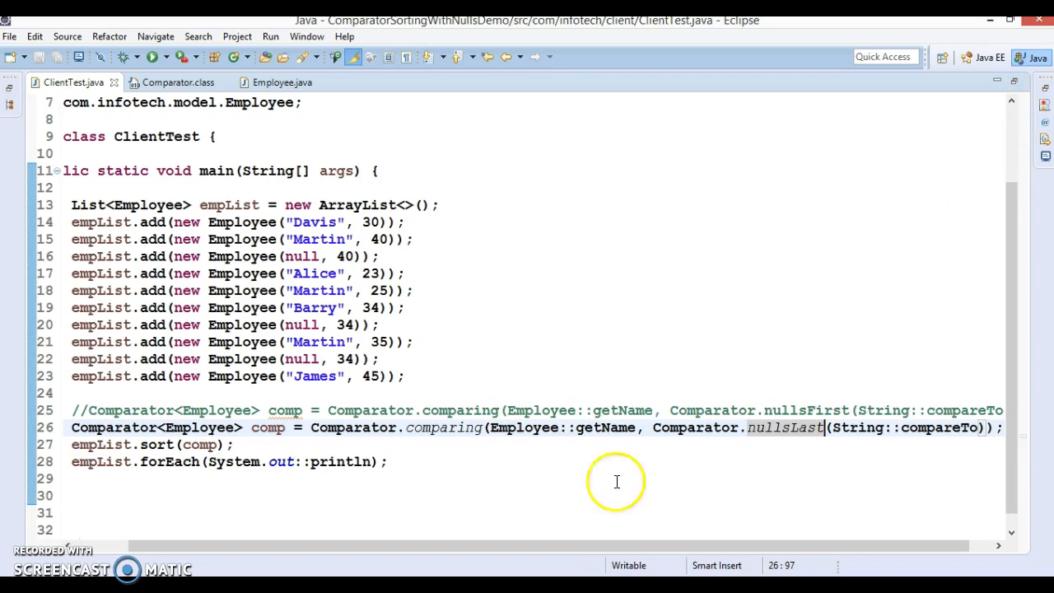
pyautogui.moveTo(603, 548)
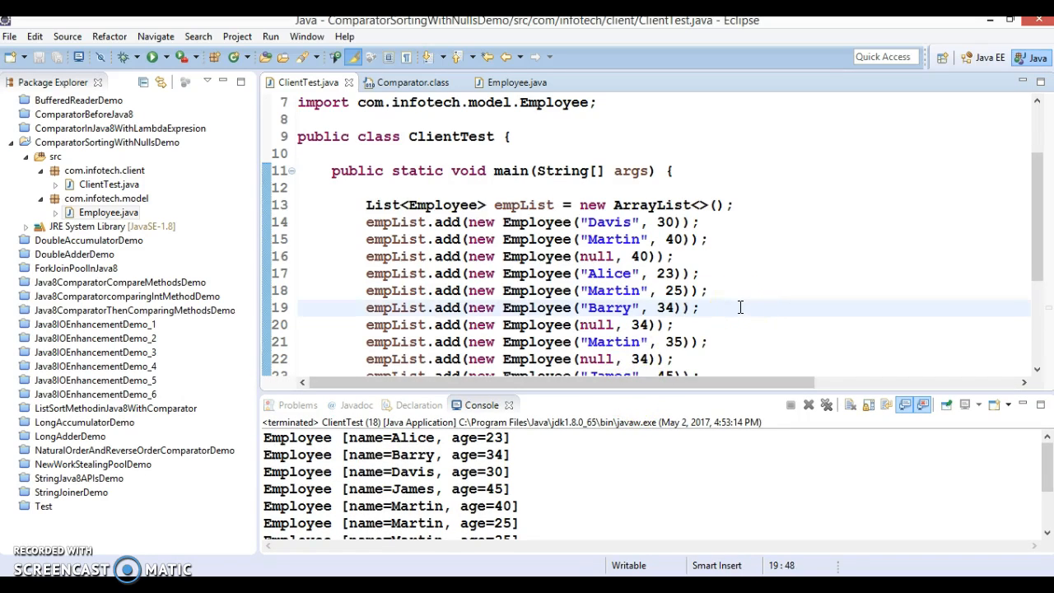
pyautogui.moveTo(745, 395)
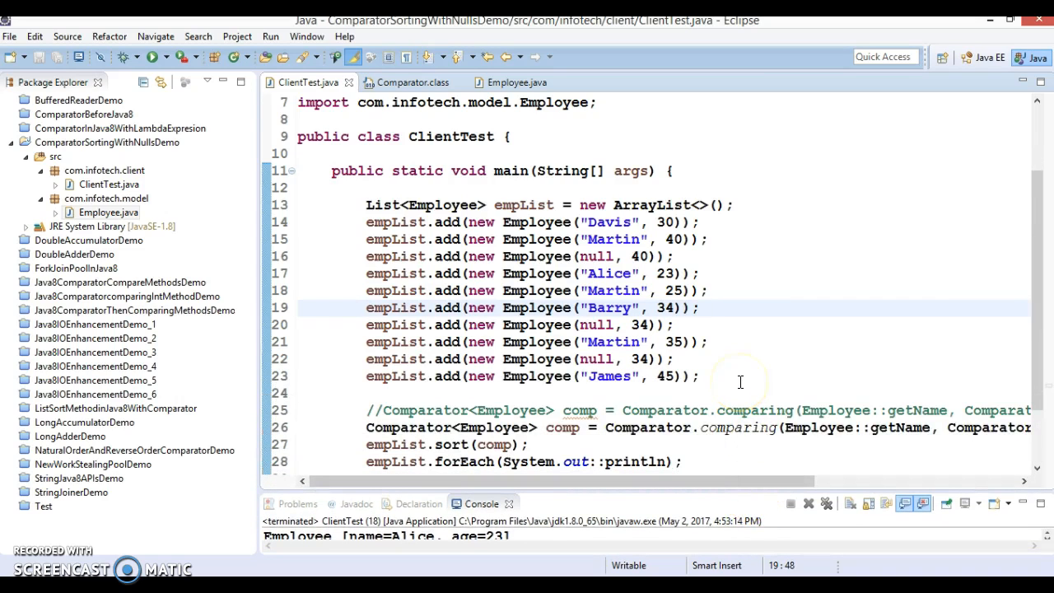
pyautogui.moveTo(1027, 281)
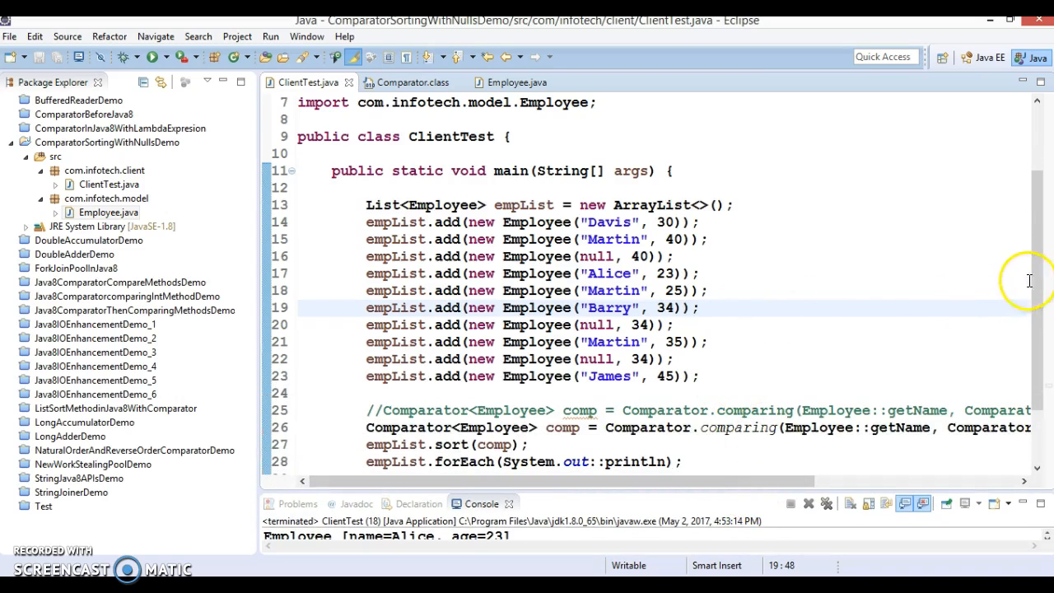
pyautogui.scroll(-3)
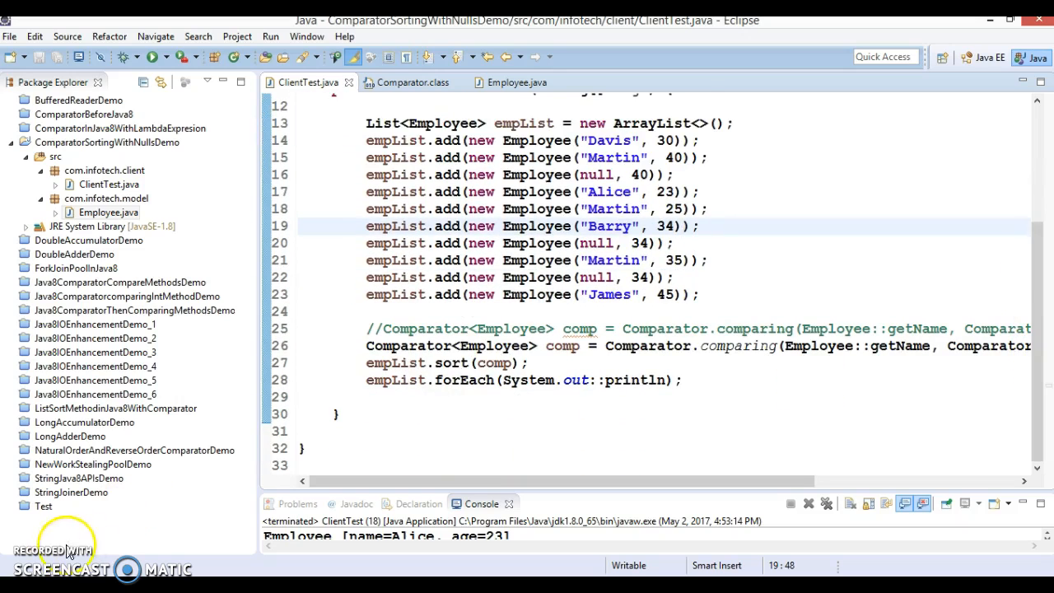